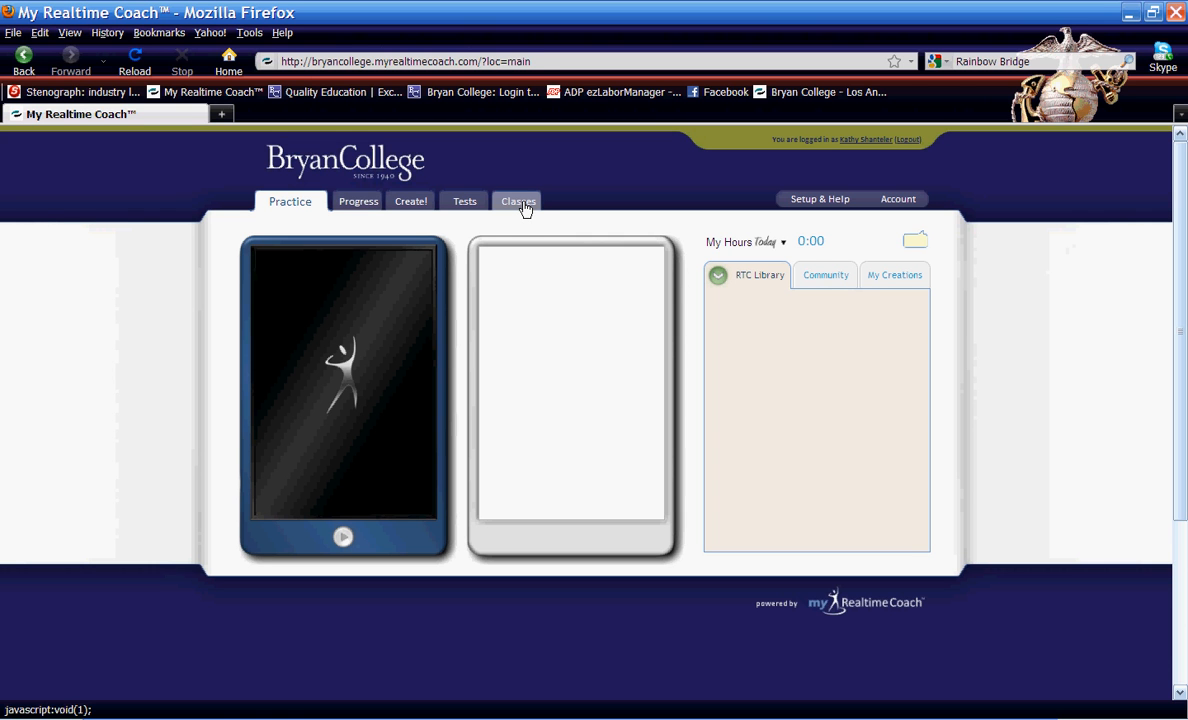
Open Classes and expand Theory Class Sessions to list the theory drop boxes.
click(517, 201)
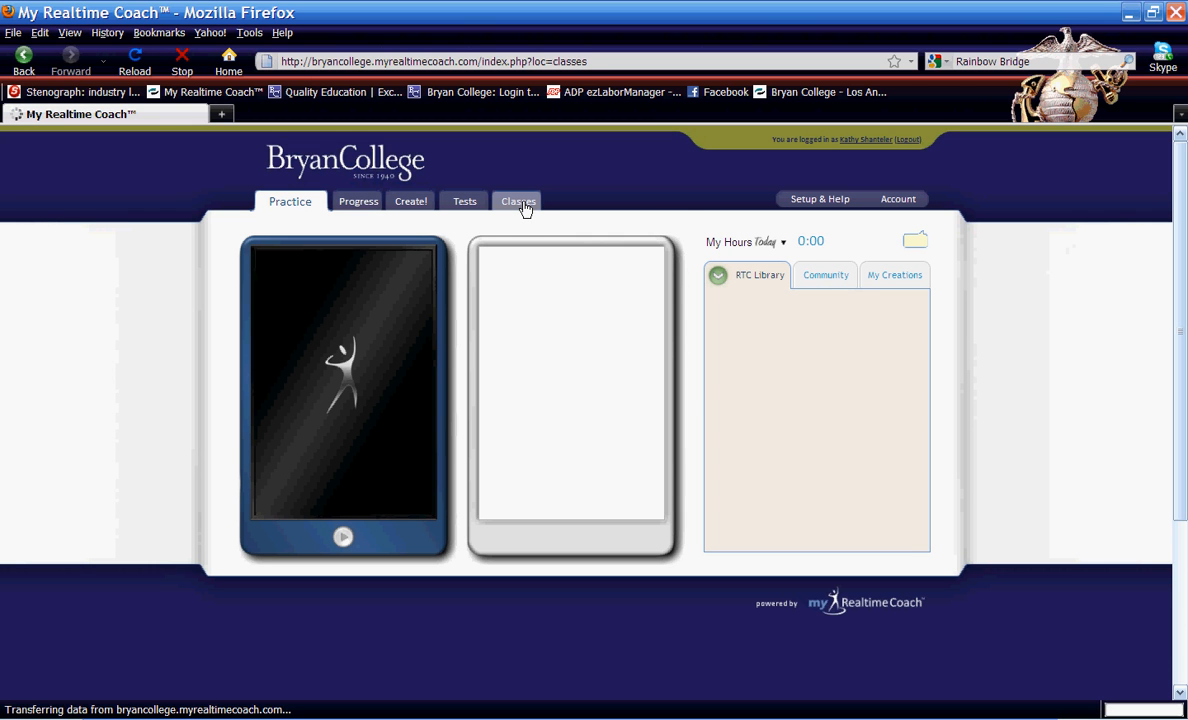
click(517, 201)
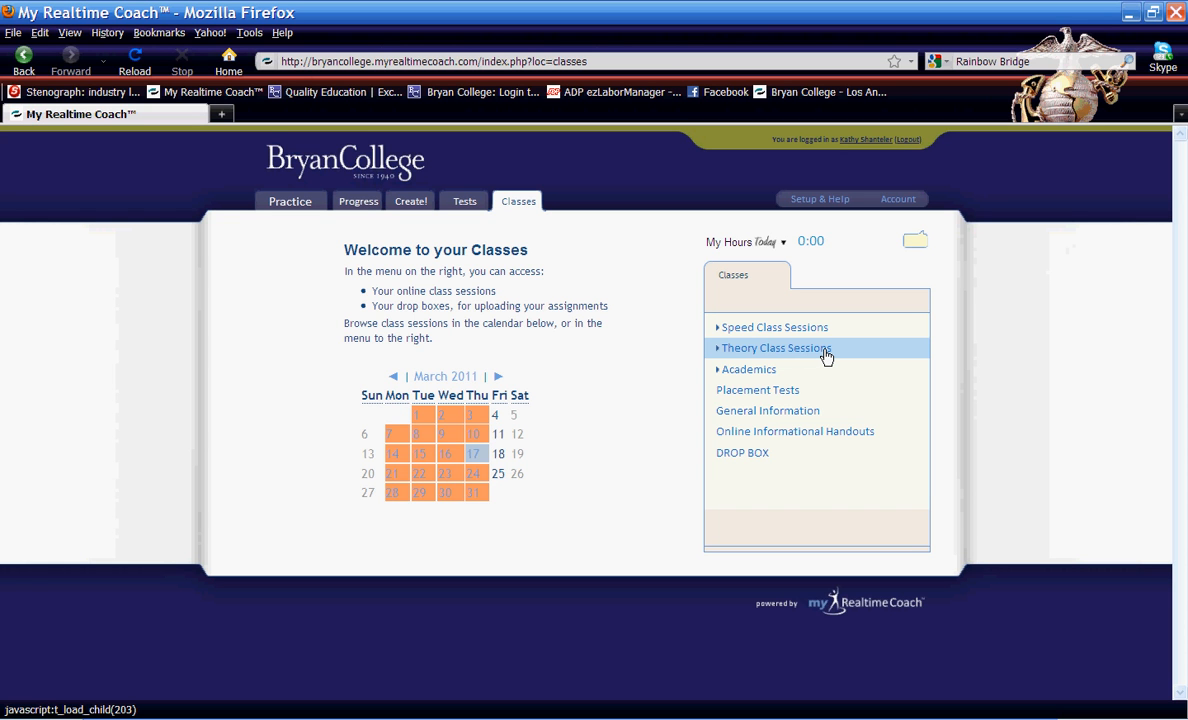
click(775, 347)
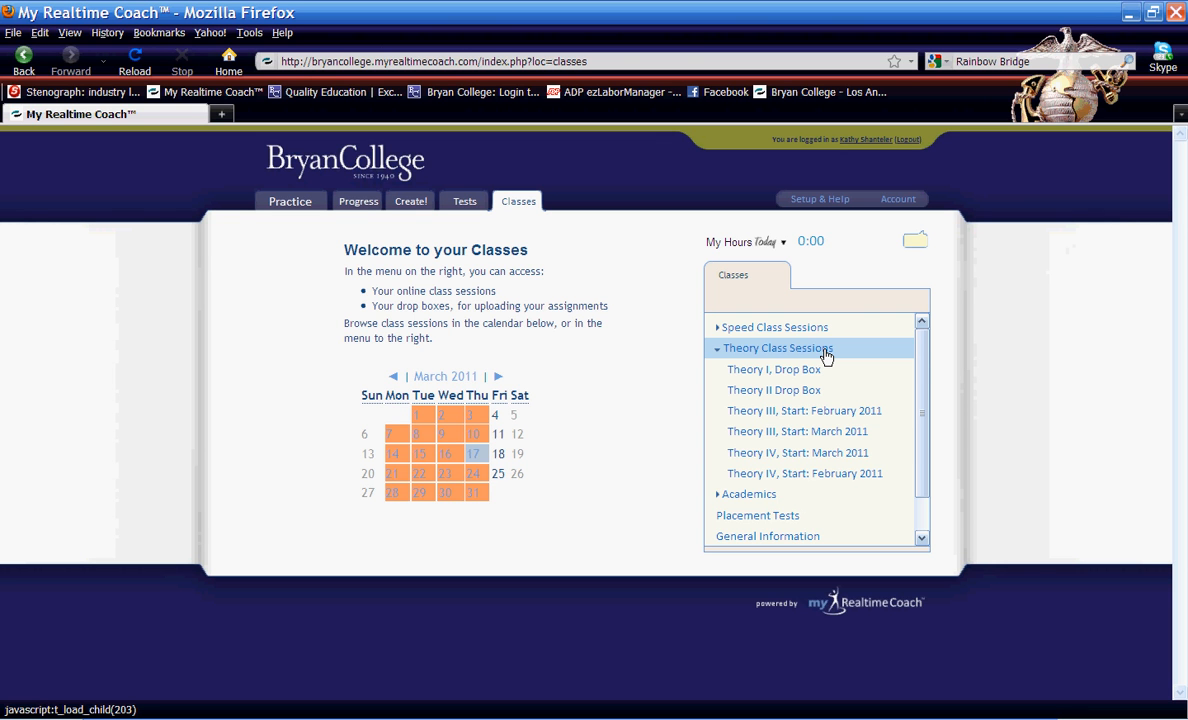
mouse_move(820, 363)
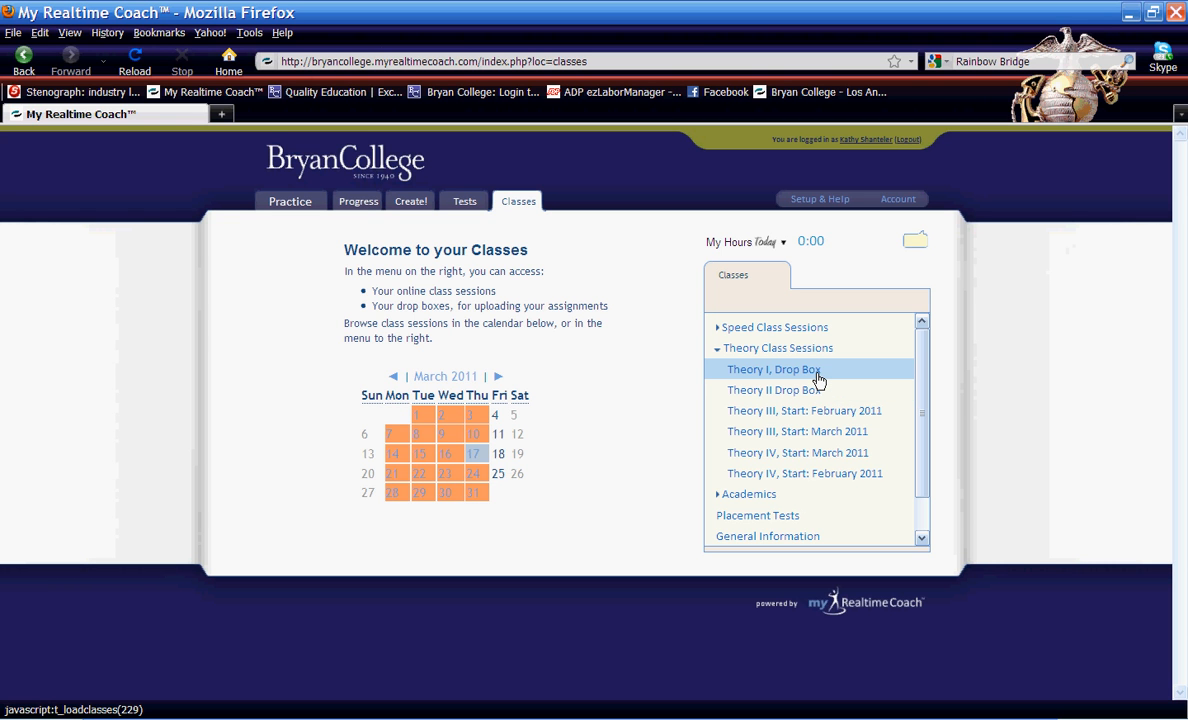
Open the Theory I, Drop Box page and its Theory I Drop Box link.
click(773, 369)
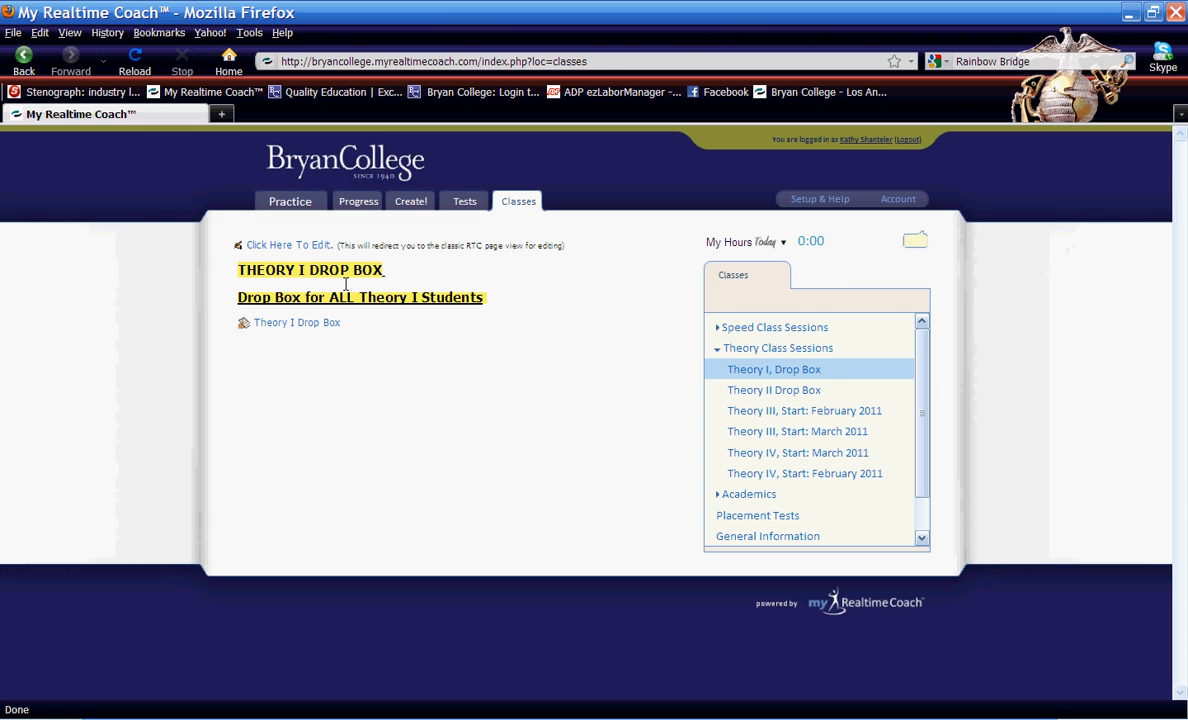
mouse_move(413, 324)
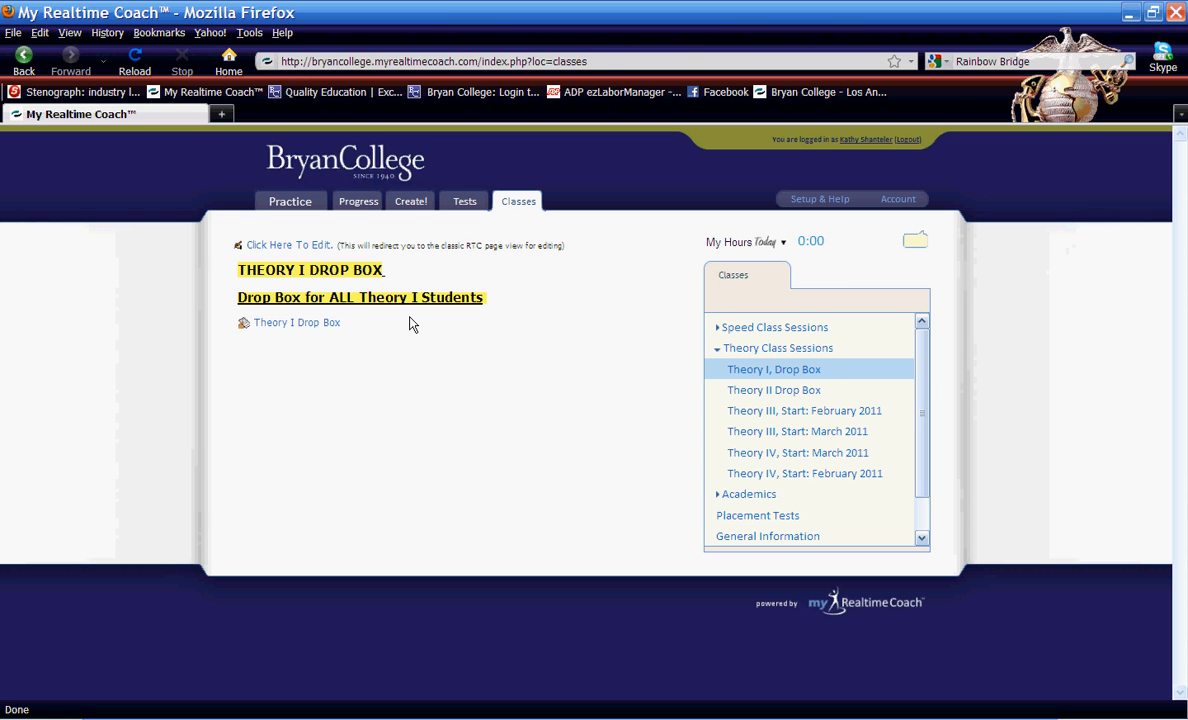
mouse_move(345, 378)
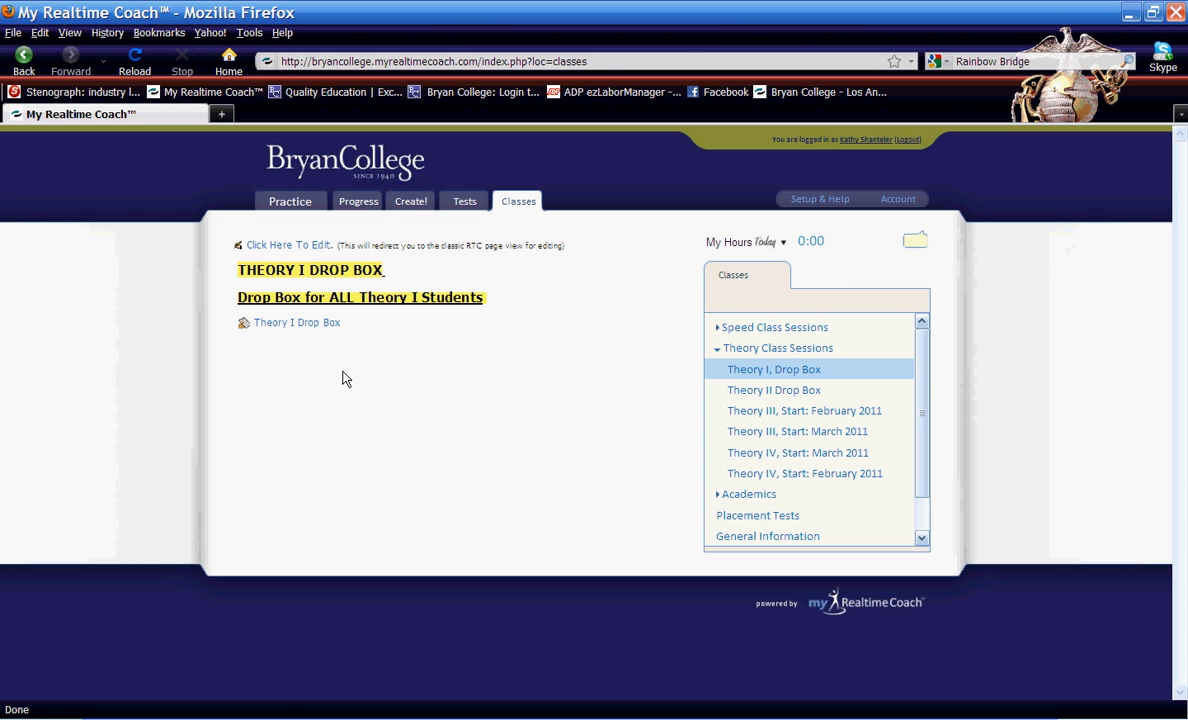
mouse_move(290, 336)
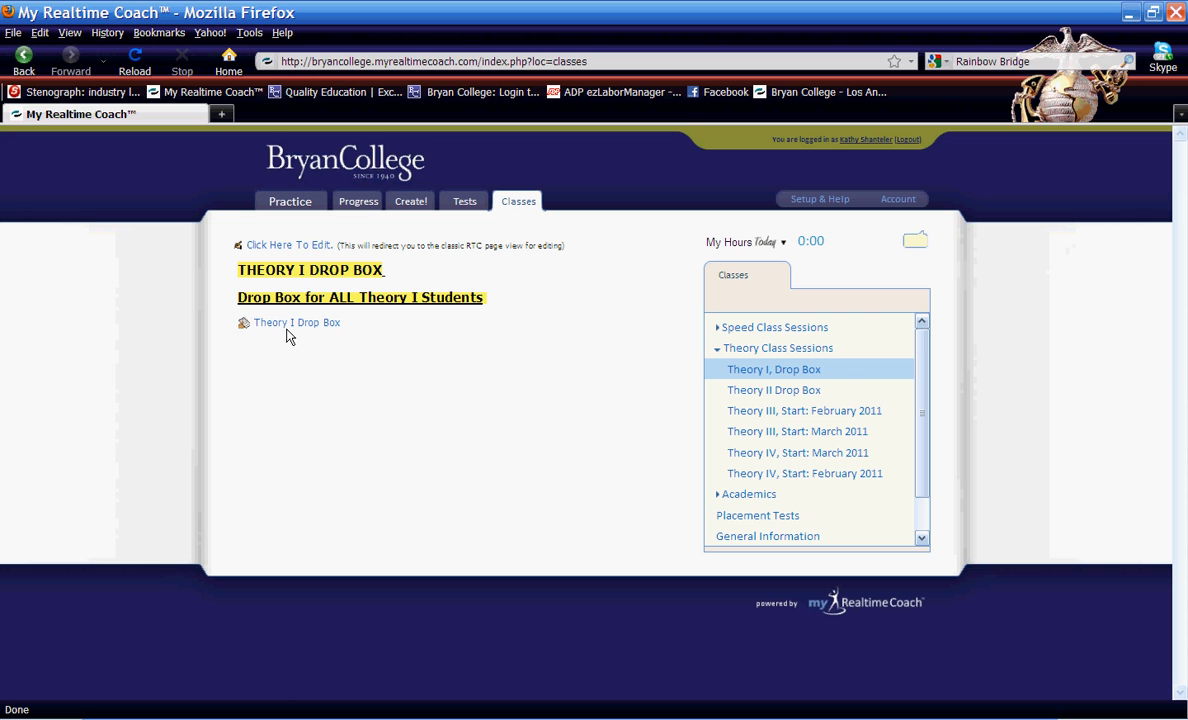
mouse_move(296, 322)
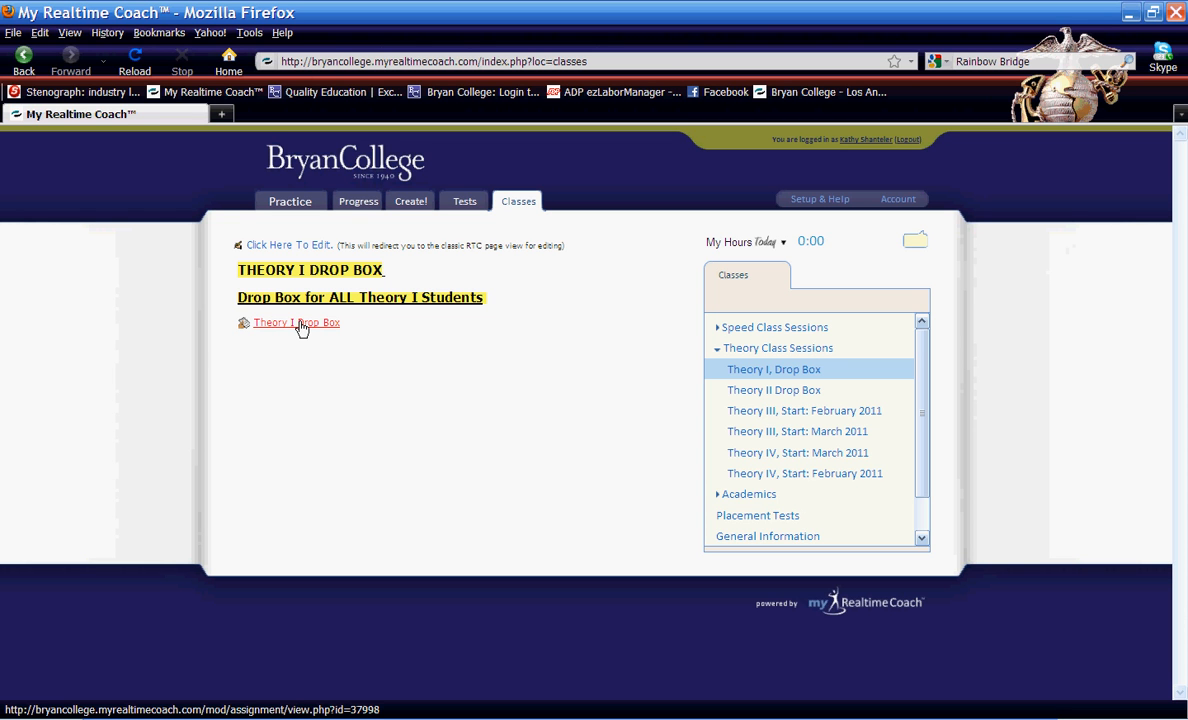
click(296, 322)
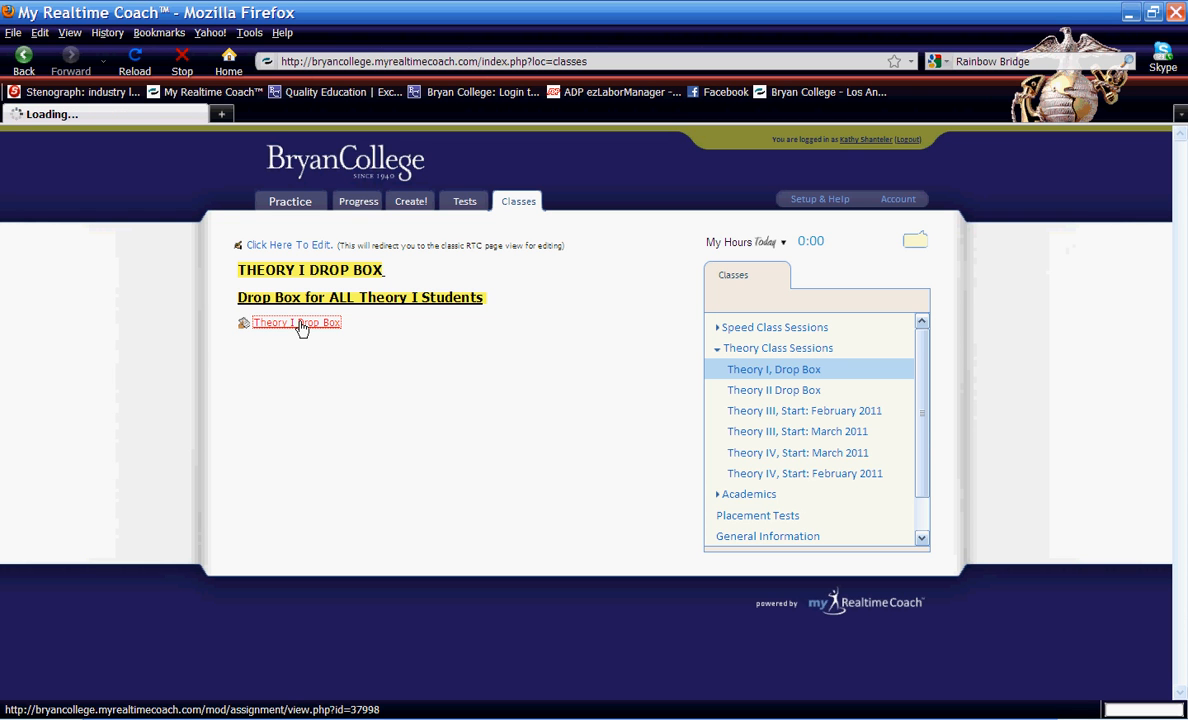
Load the Theory I Homework Drop Box and open Browse to pick a file.
click(296, 322)
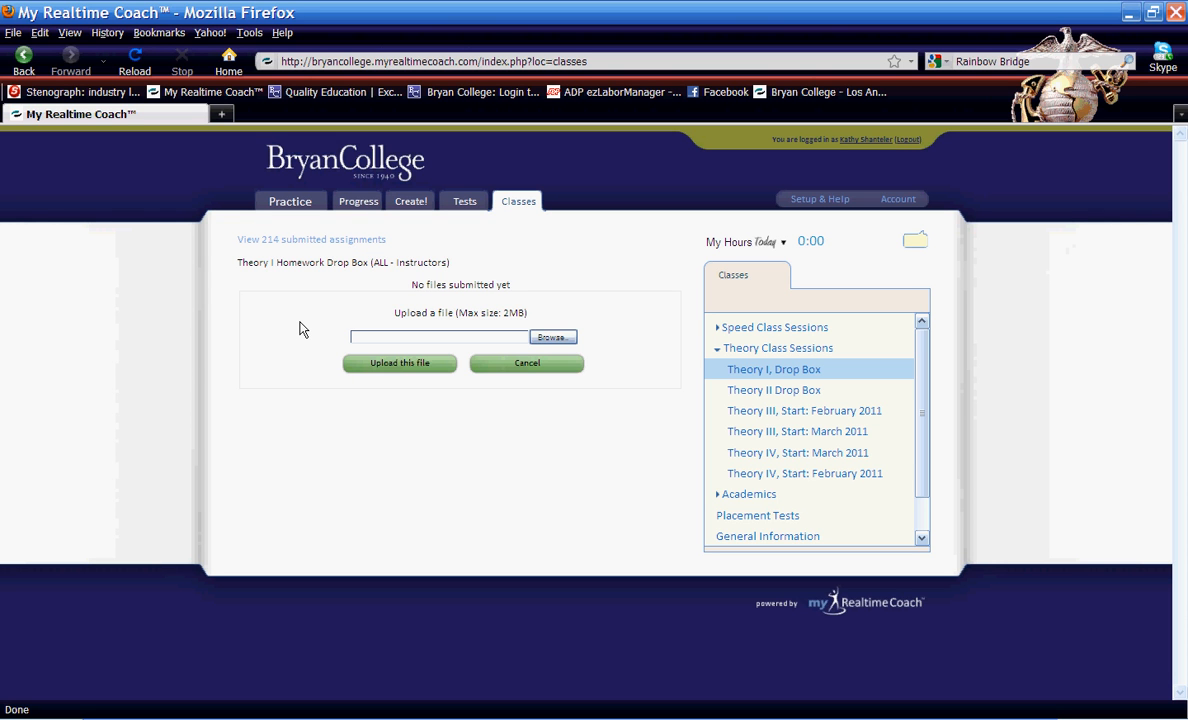
mouse_move(615, 280)
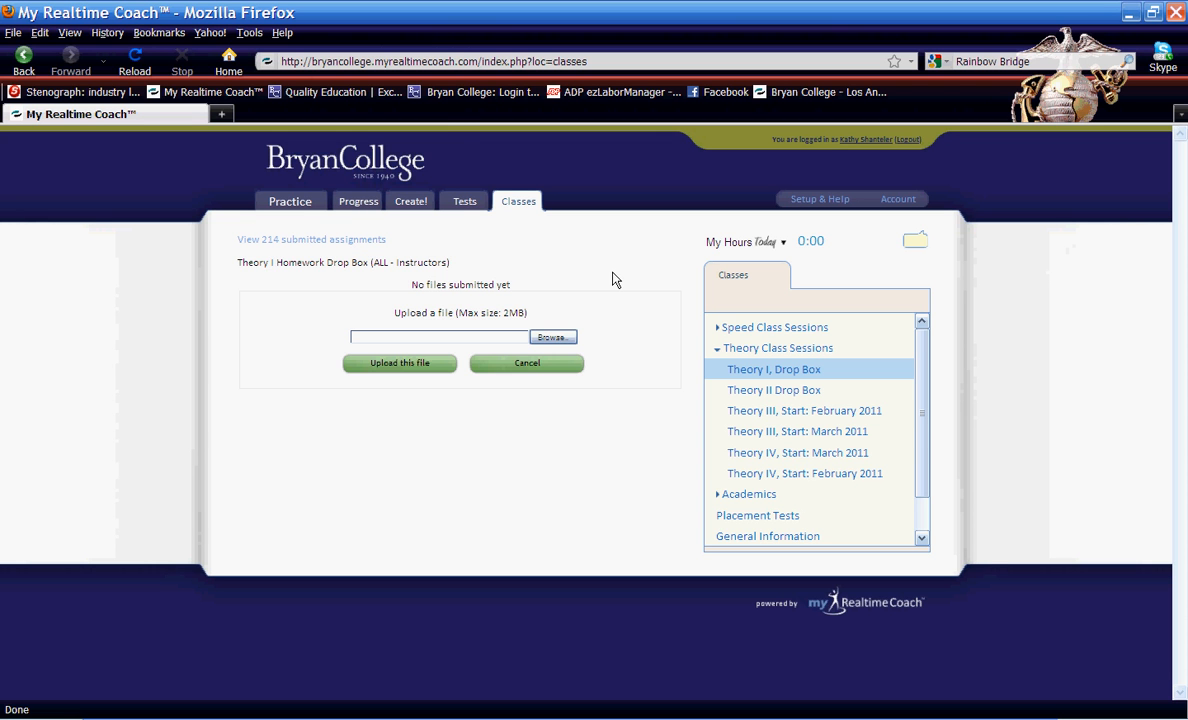
click(551, 337)
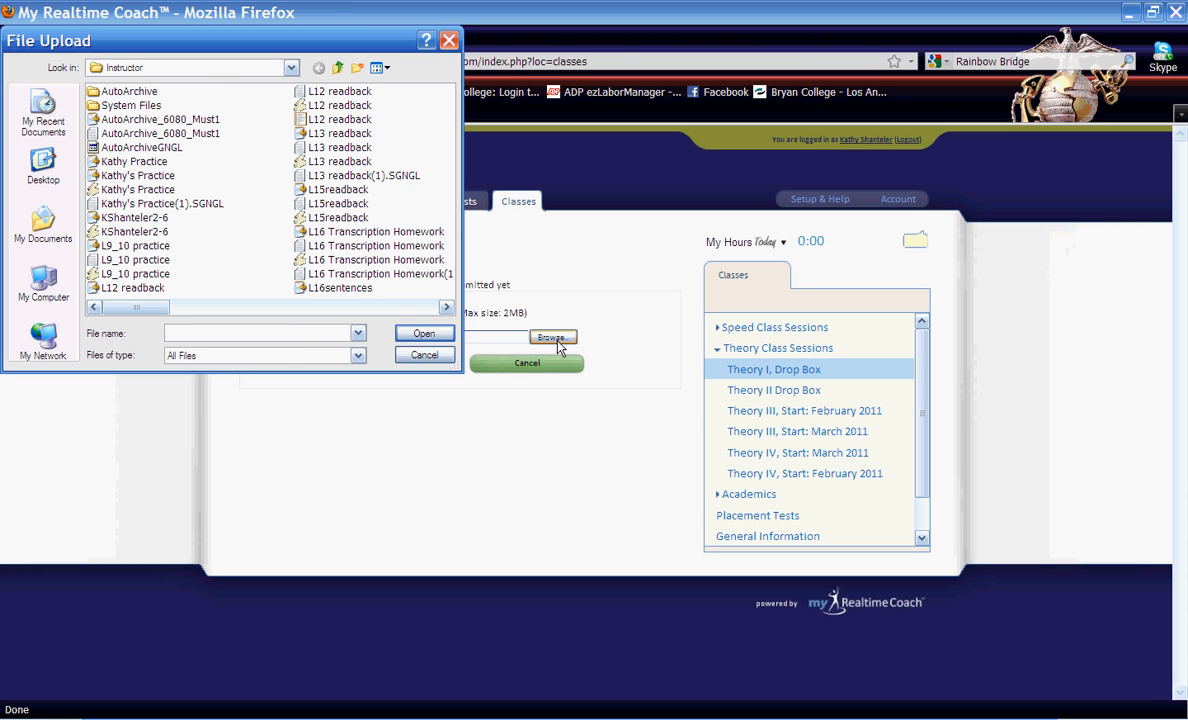
mouse_move(247, 233)
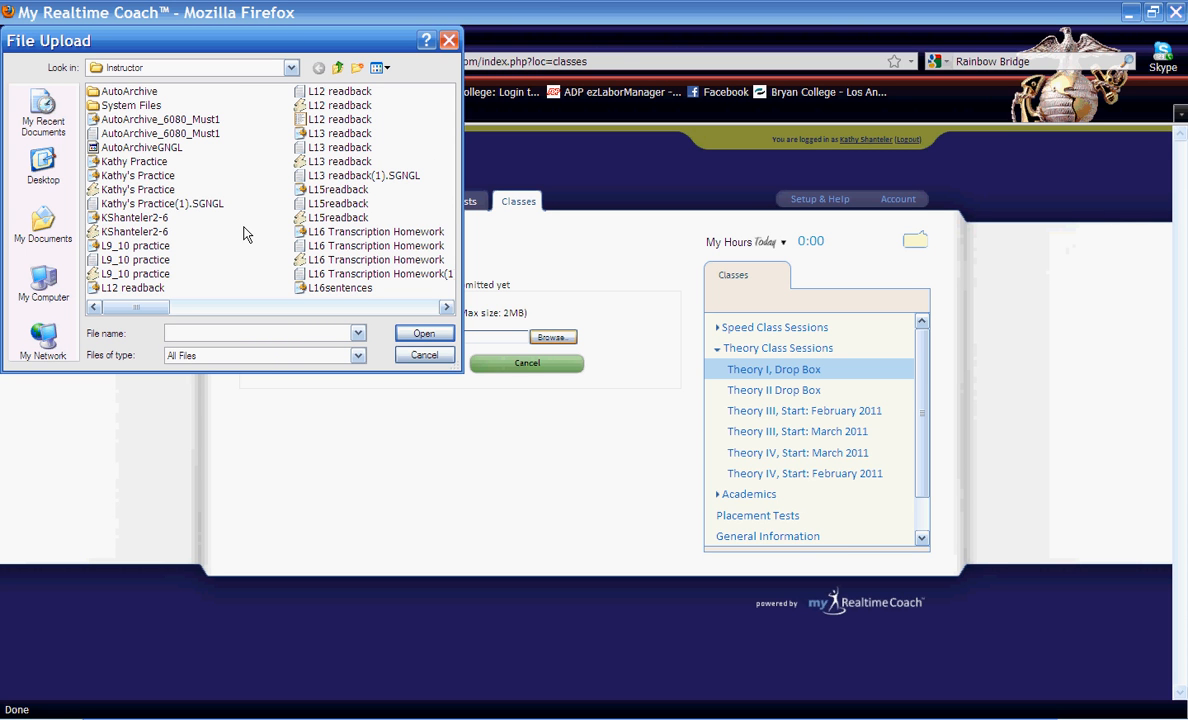
mouse_move(155, 162)
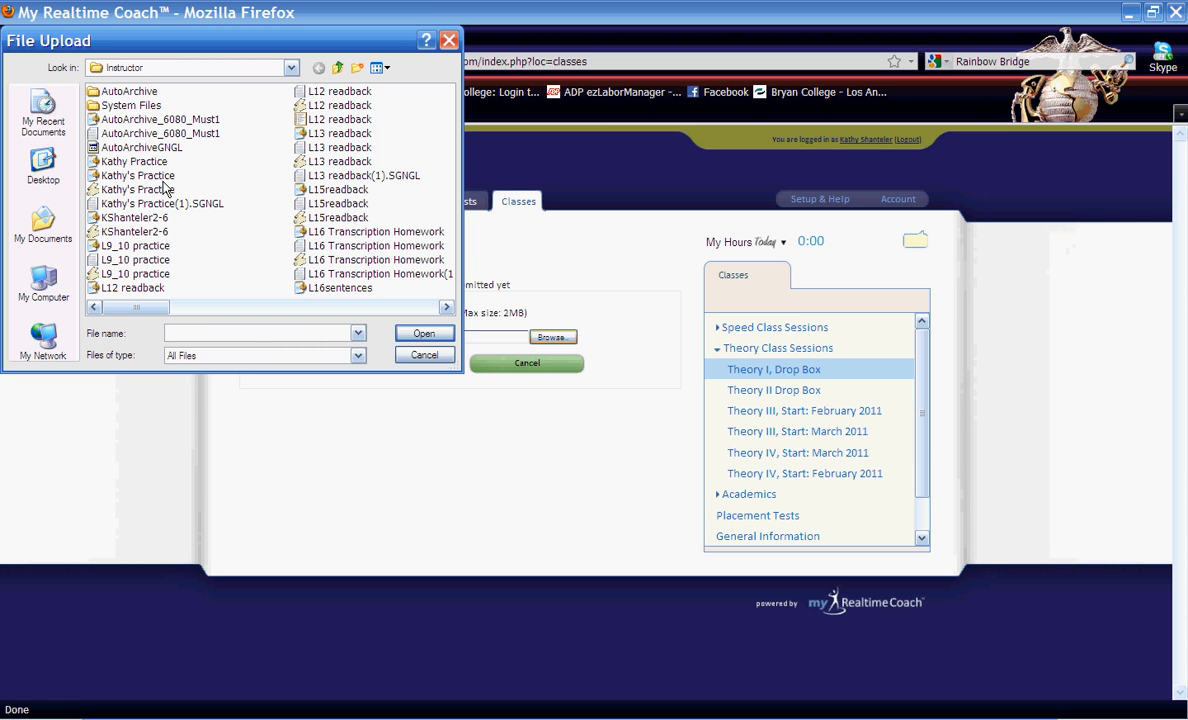
Select L15readback from the Instructor folder as the Theory I homework file.
click(260, 333)
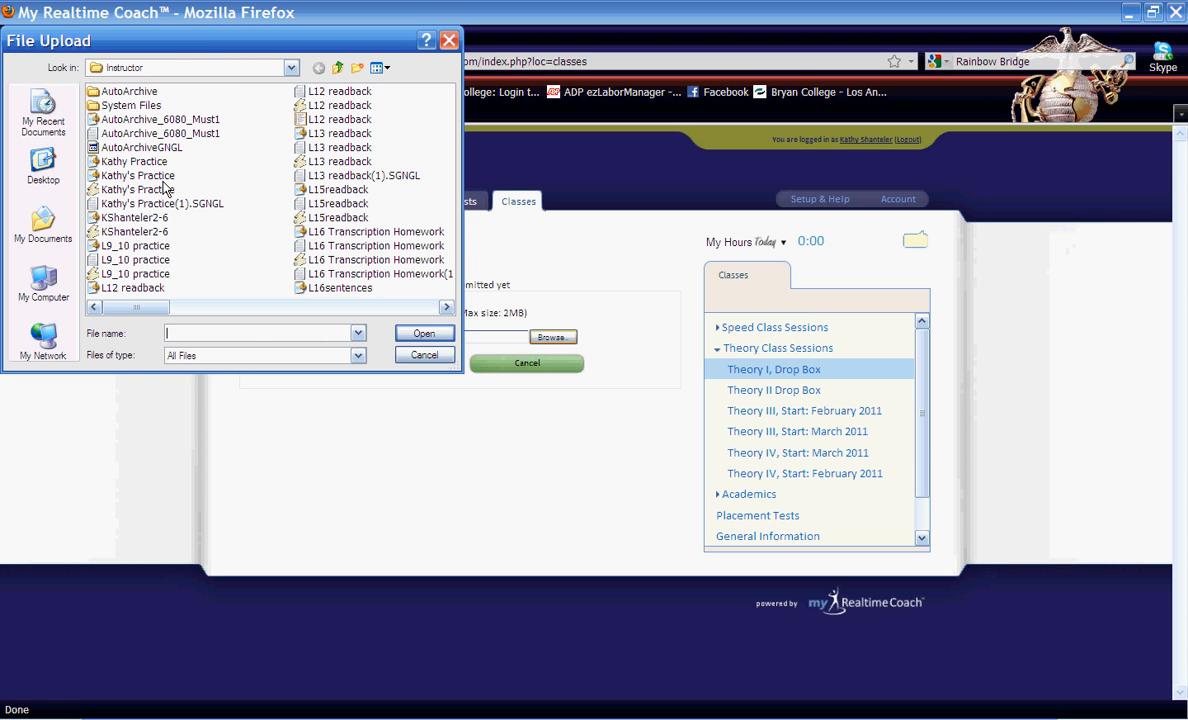
mouse_move(350, 196)
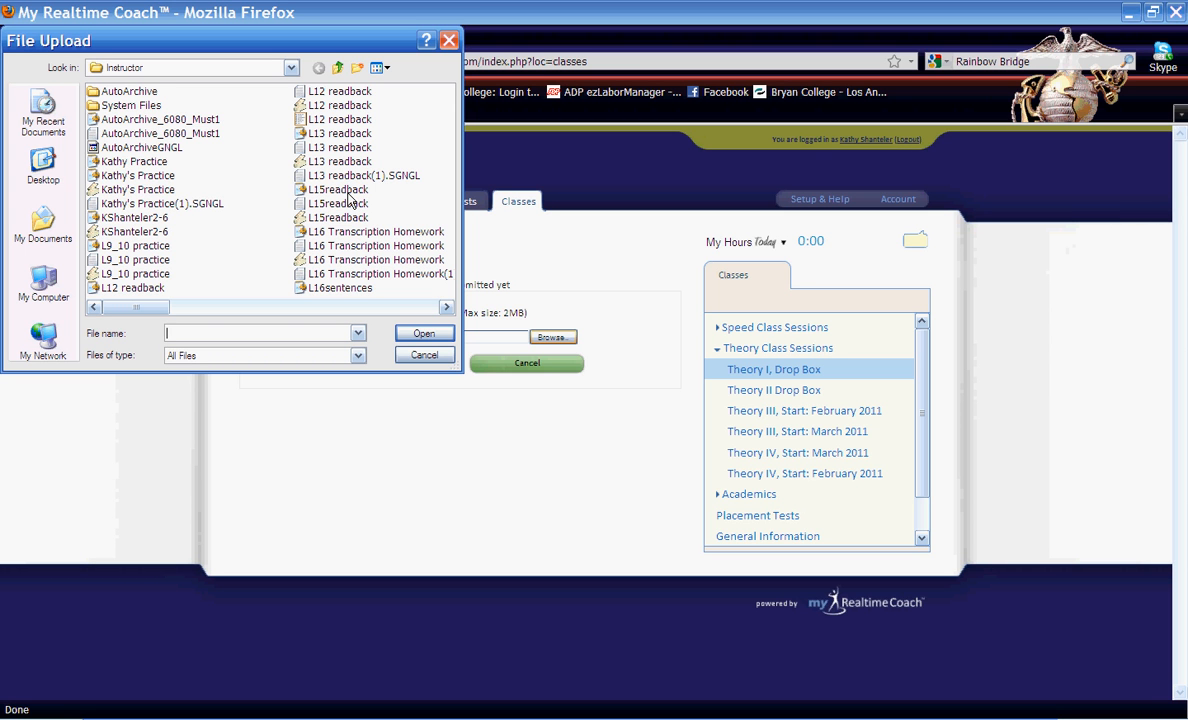
mouse_move(340, 223)
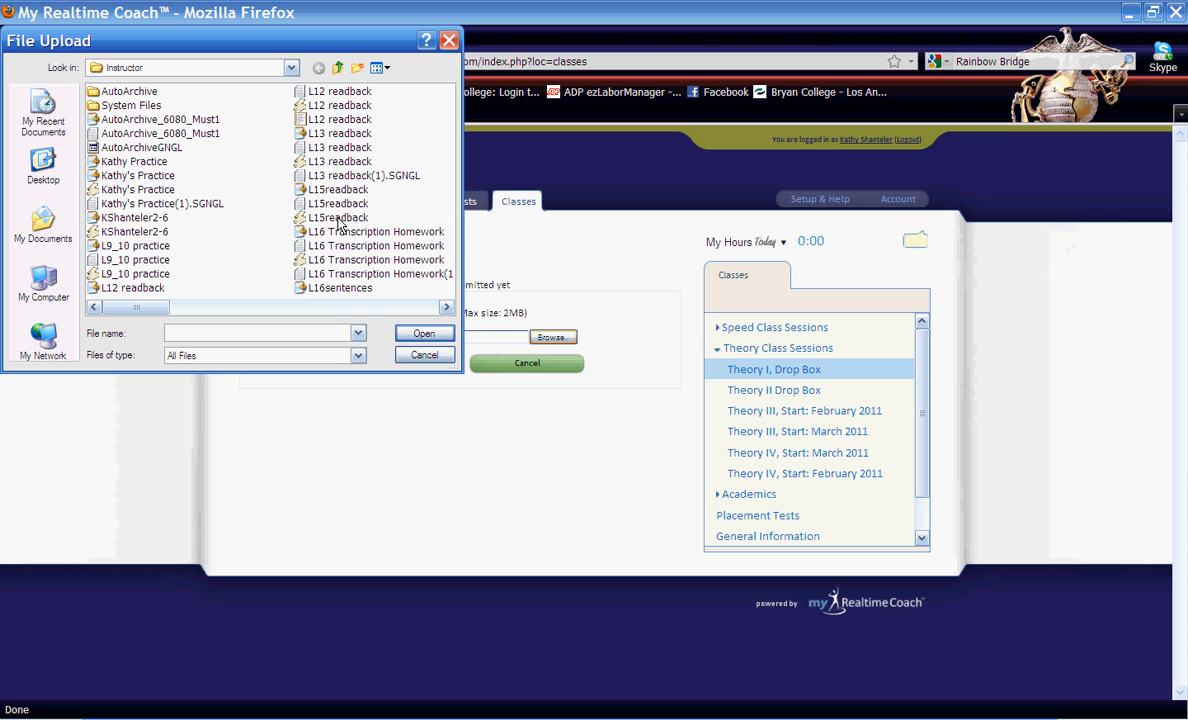
mouse_move(385, 207)
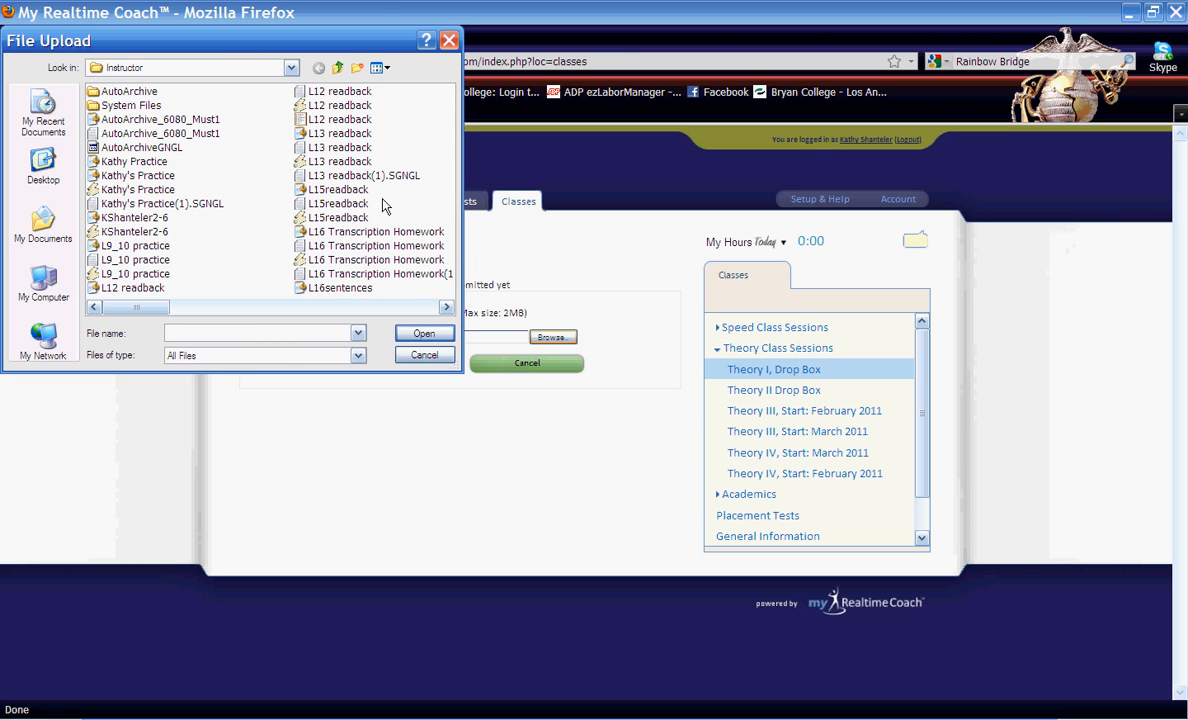
mouse_move(305, 230)
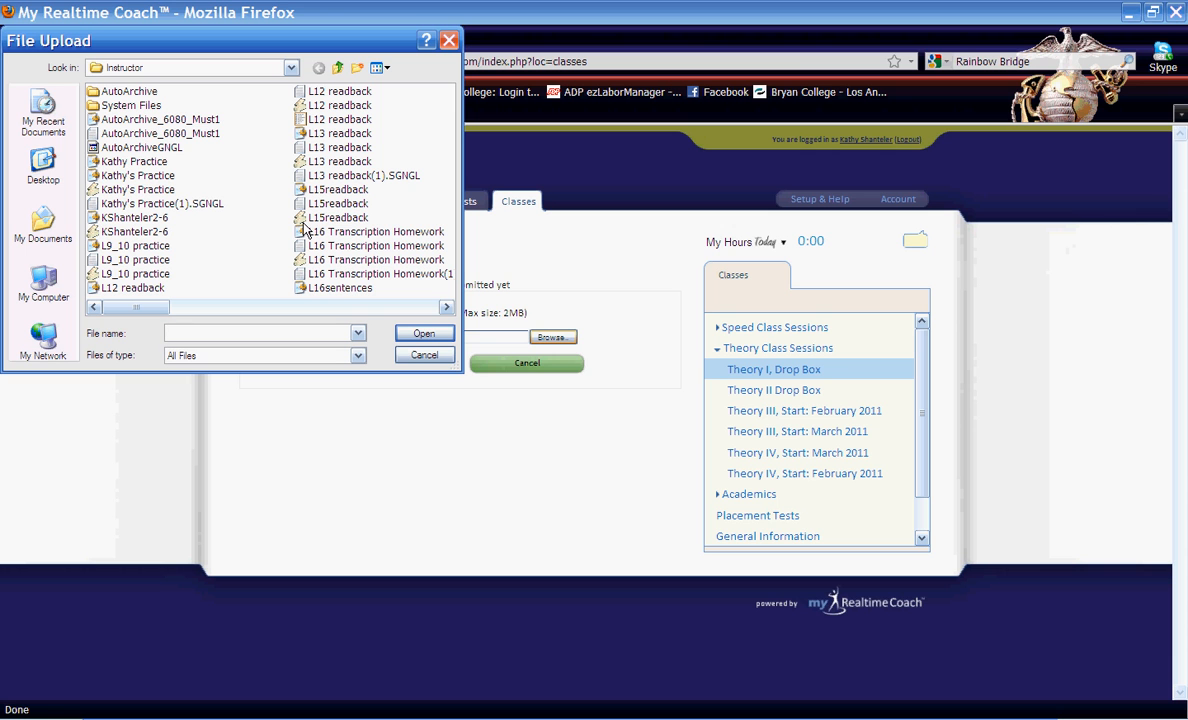
click(260, 333)
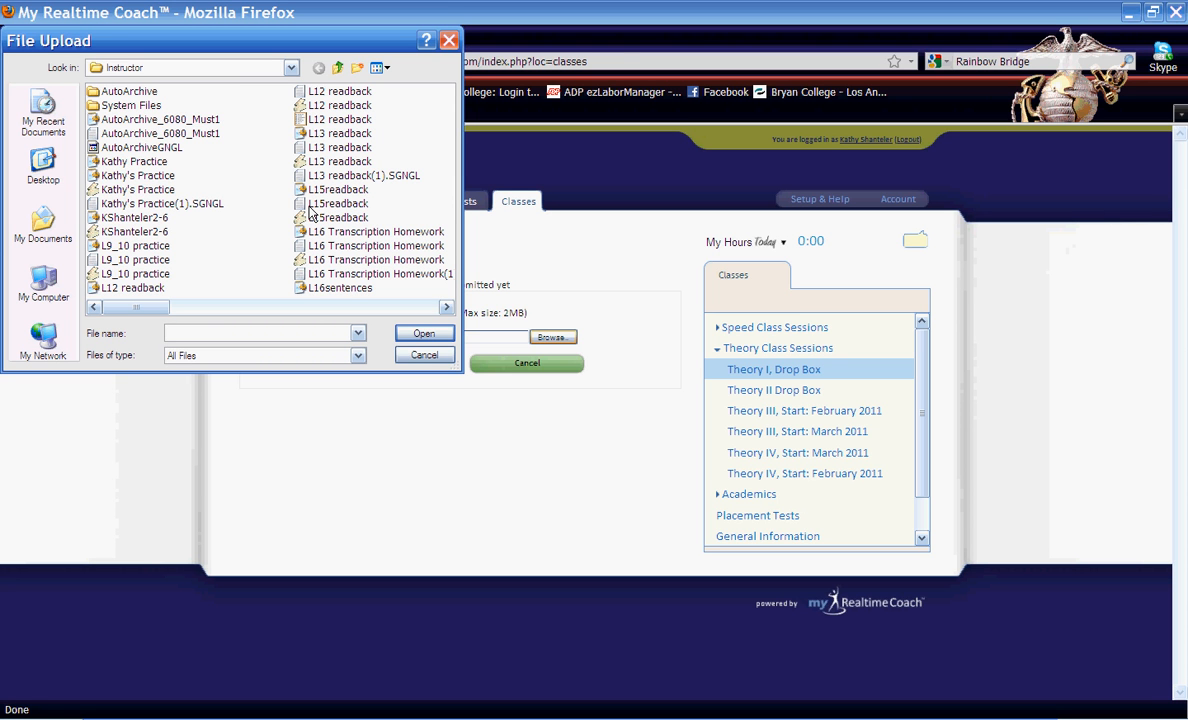
mouse_move(310, 225)
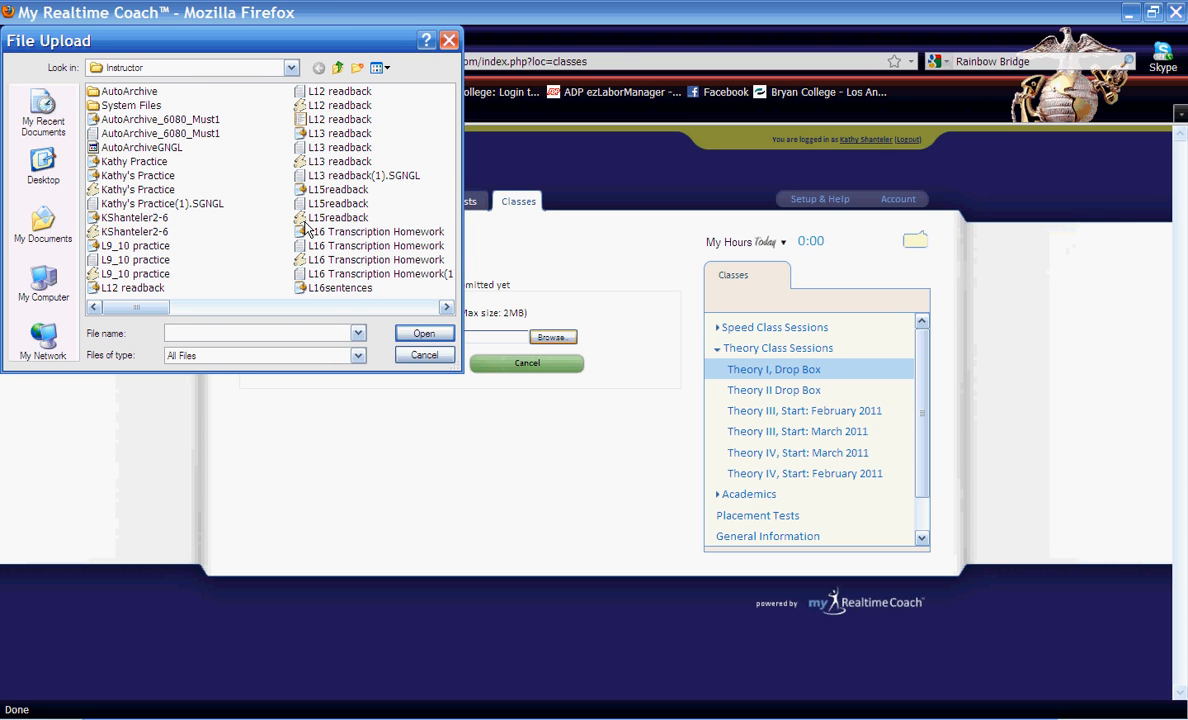
mouse_move(336, 224)
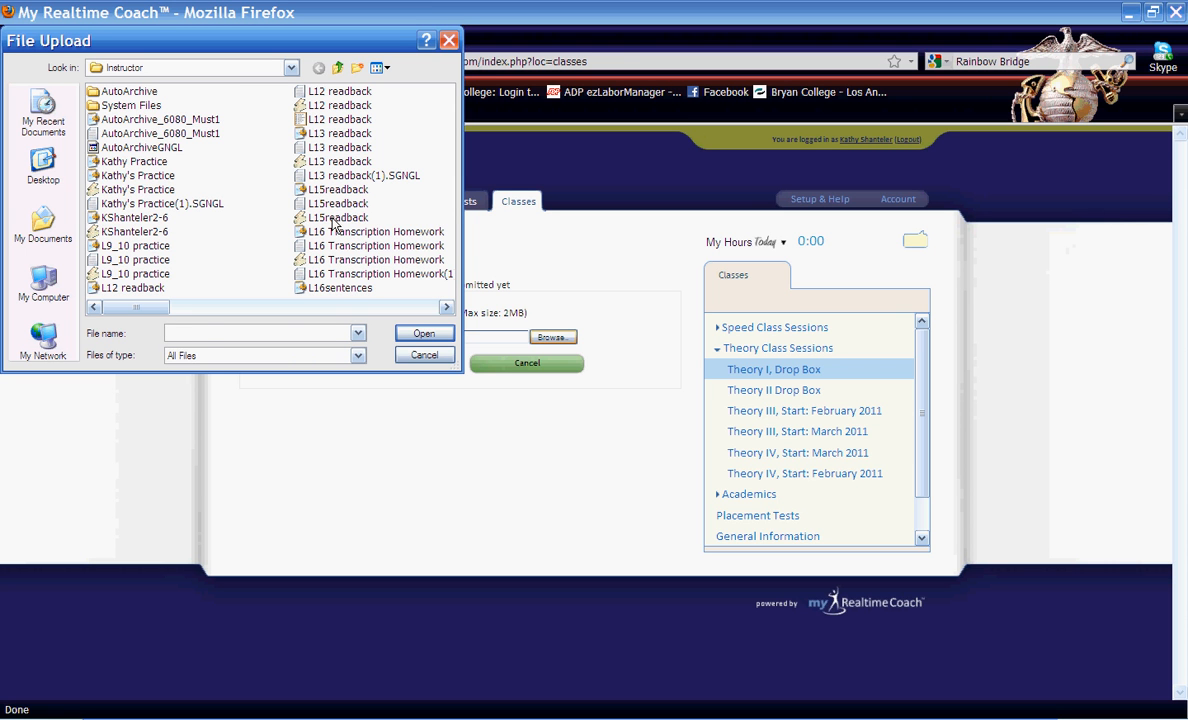
click(338, 217)
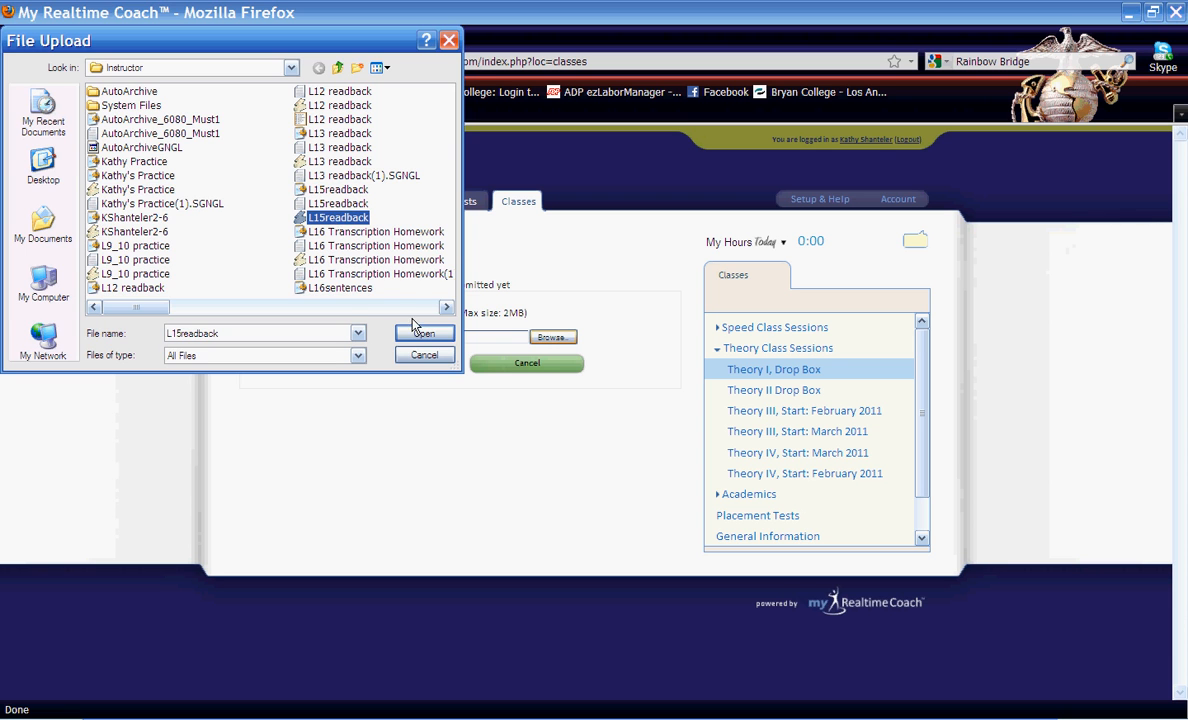
click(424, 333)
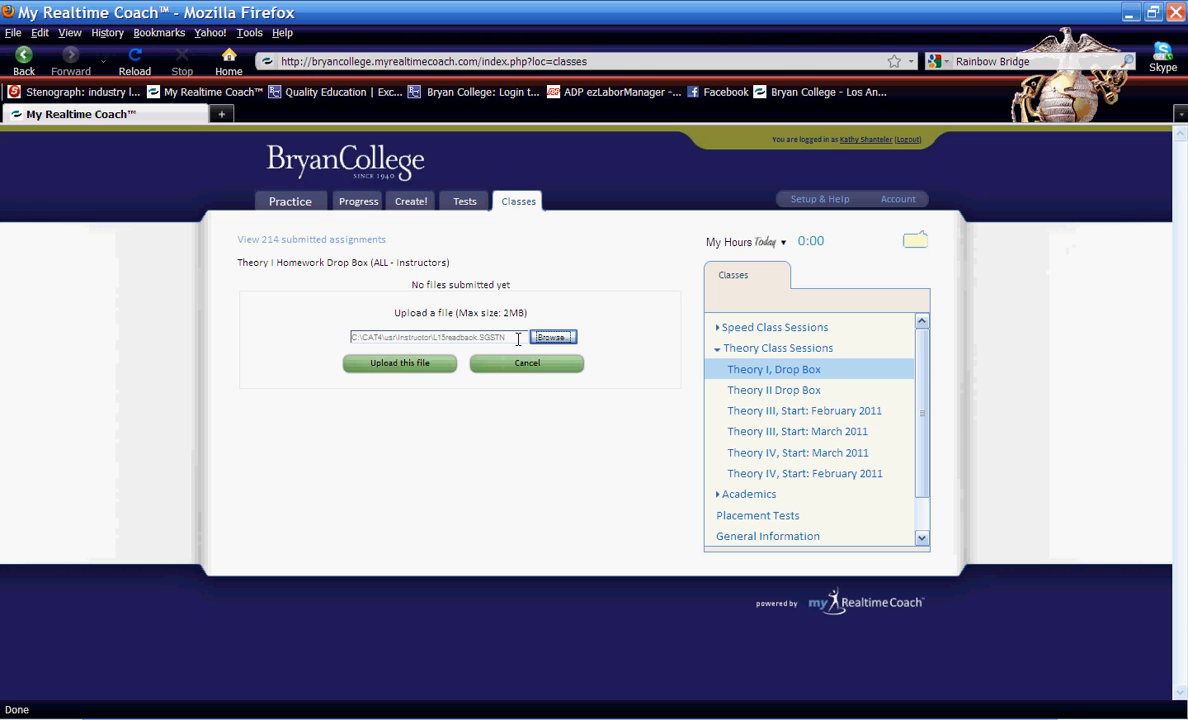
mouse_move(399, 363)
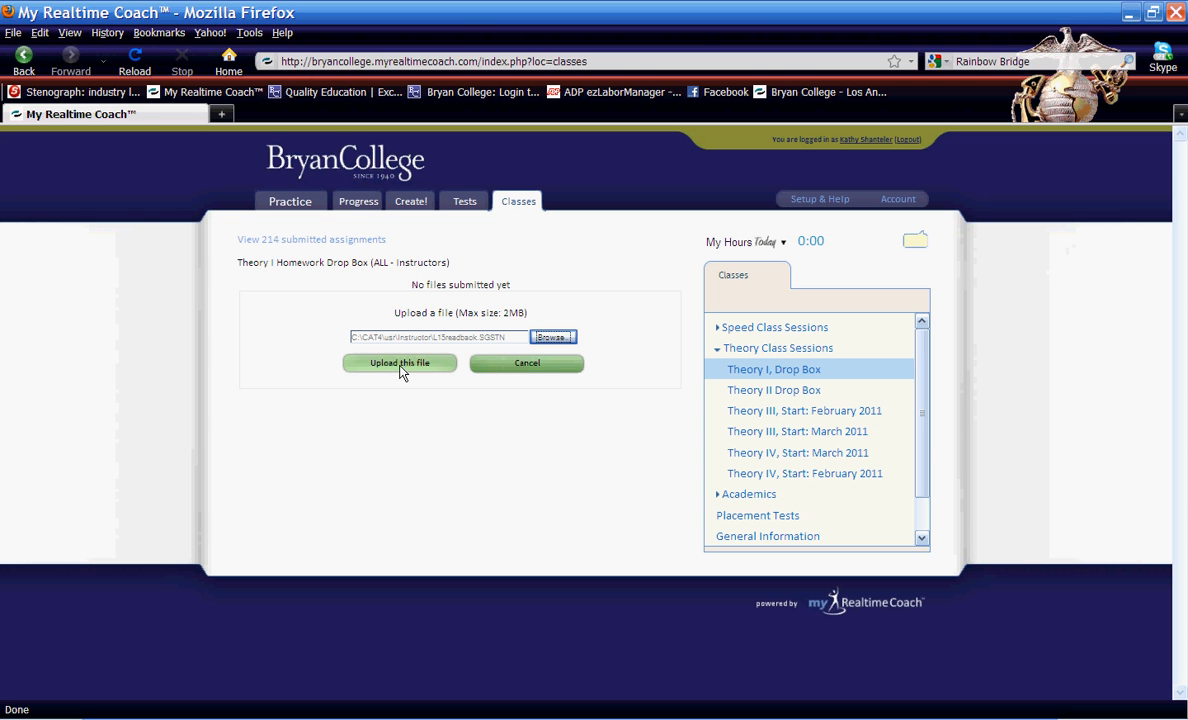
mouse_move(546, 383)
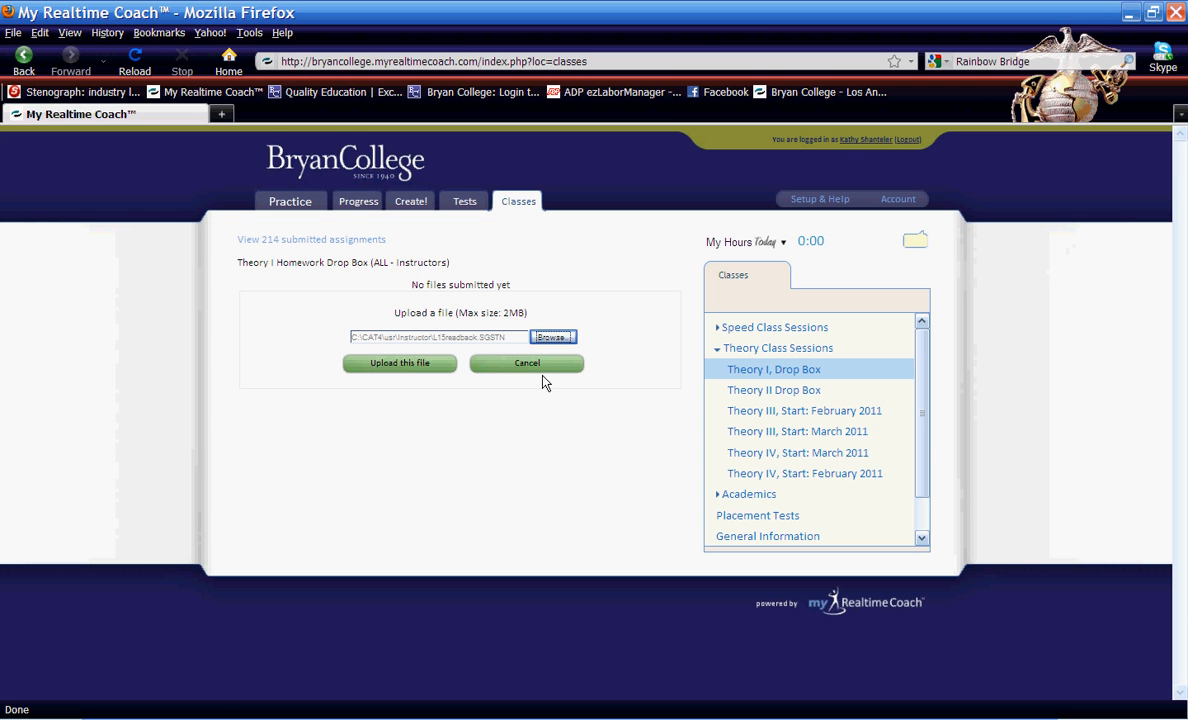
Upload L15readback to the Theory I drop box.
click(526, 363)
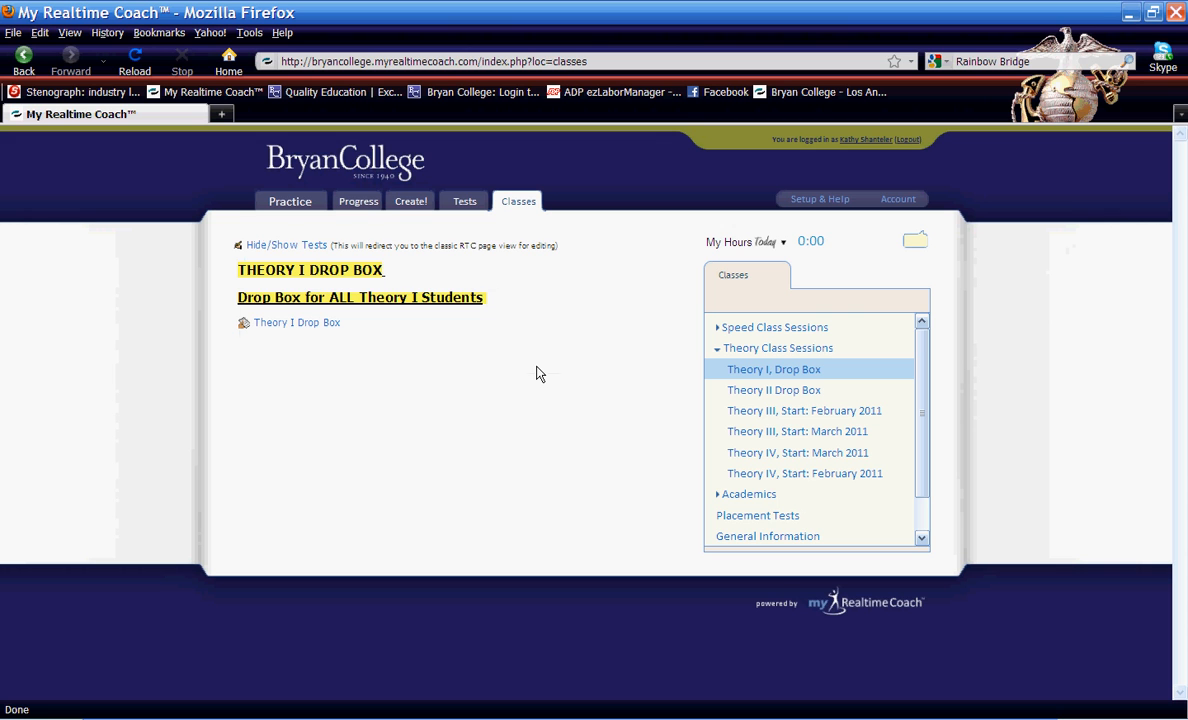
mouse_move(680, 407)
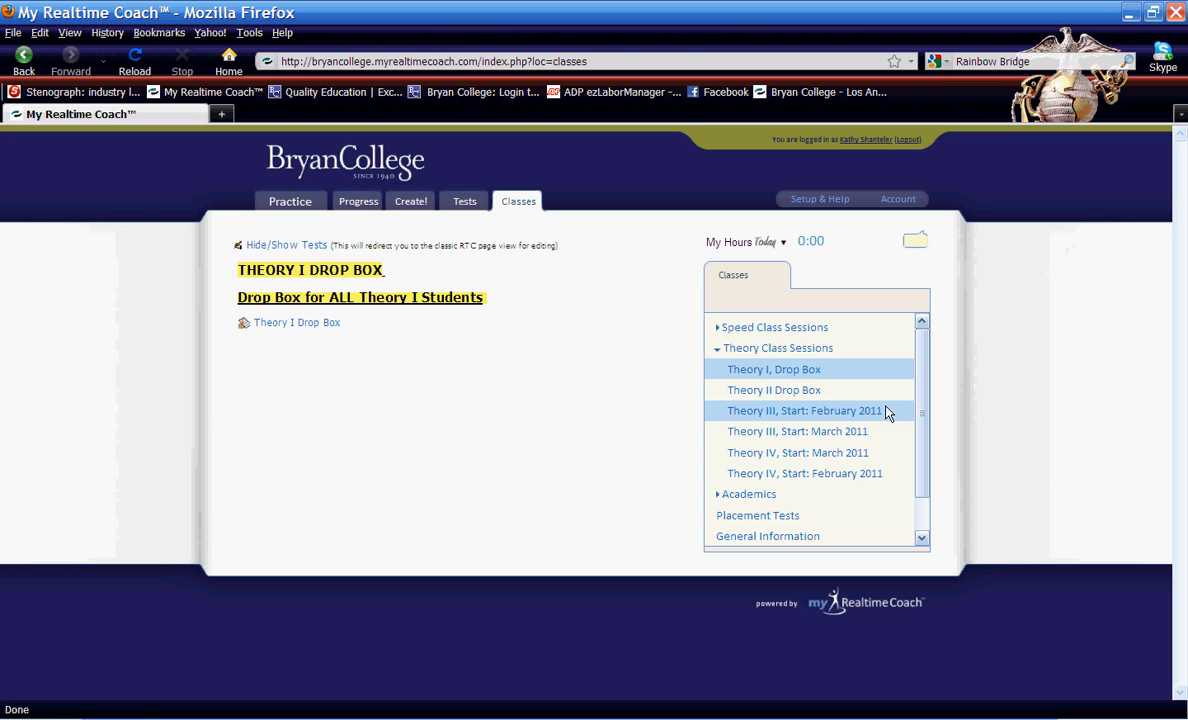
mouse_move(795, 415)
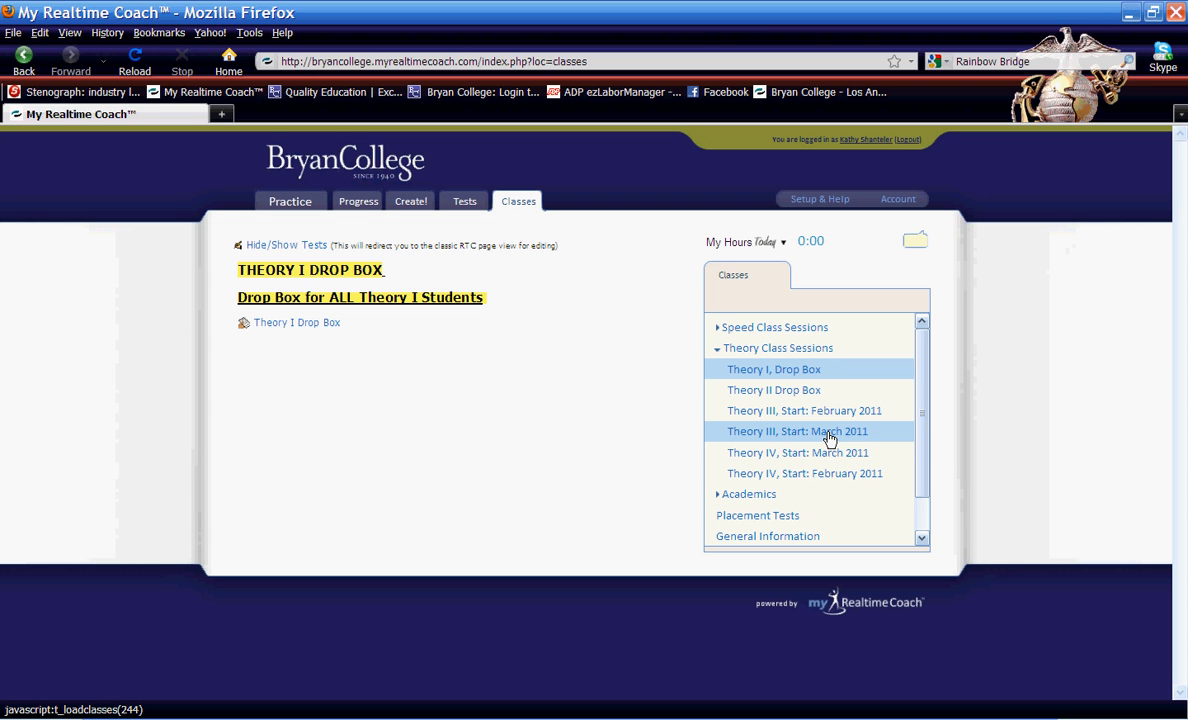
mouse_move(855, 473)
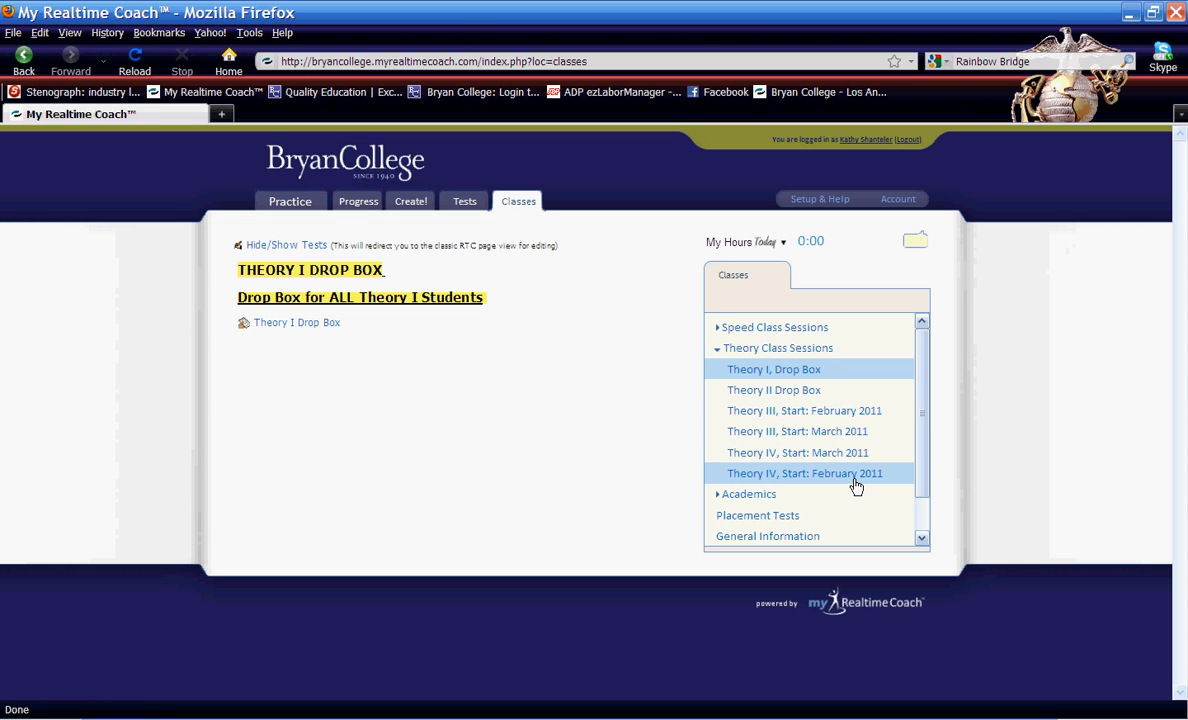
Open the Theory IV, Start: February 2011 class and its Drop Box Theory IV link.
click(804, 473)
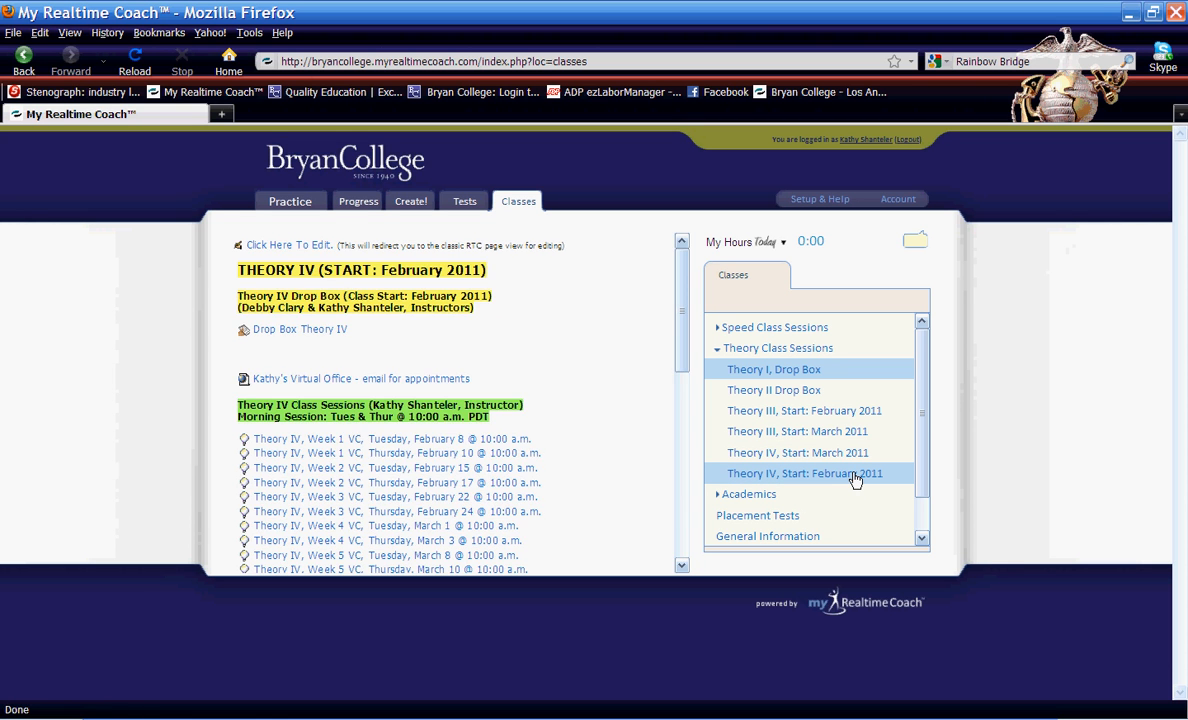
mouse_move(825, 465)
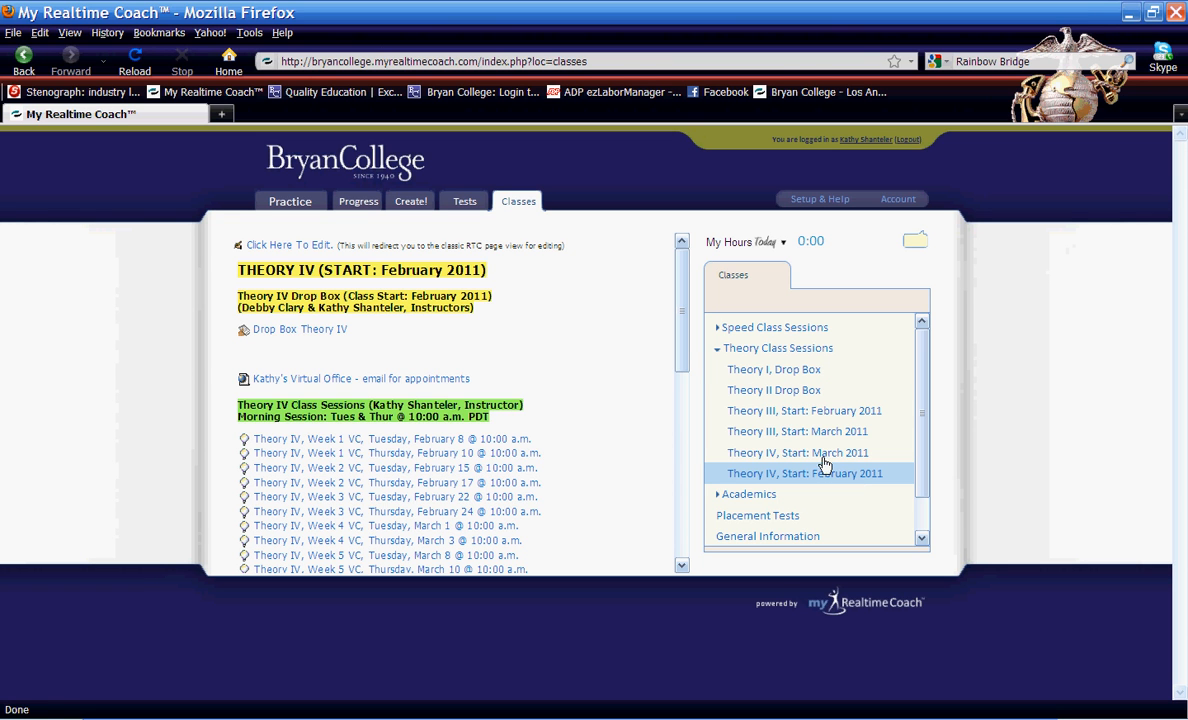
mouse_move(500, 368)
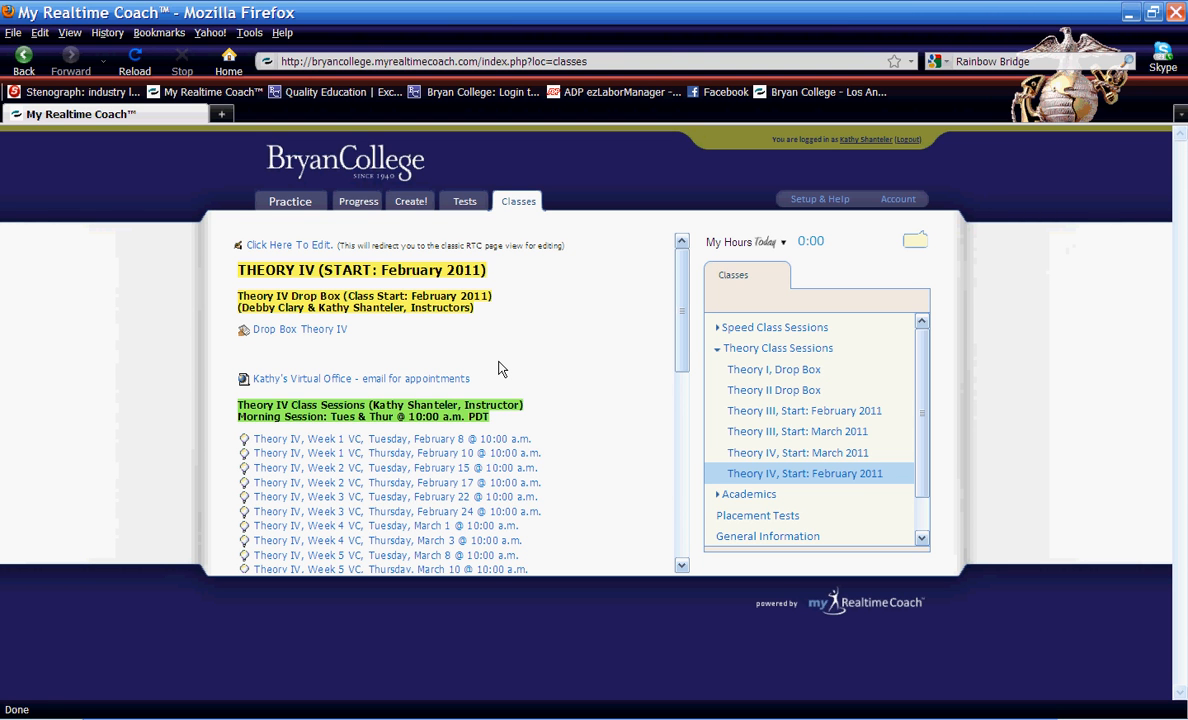
mouse_move(328, 347)
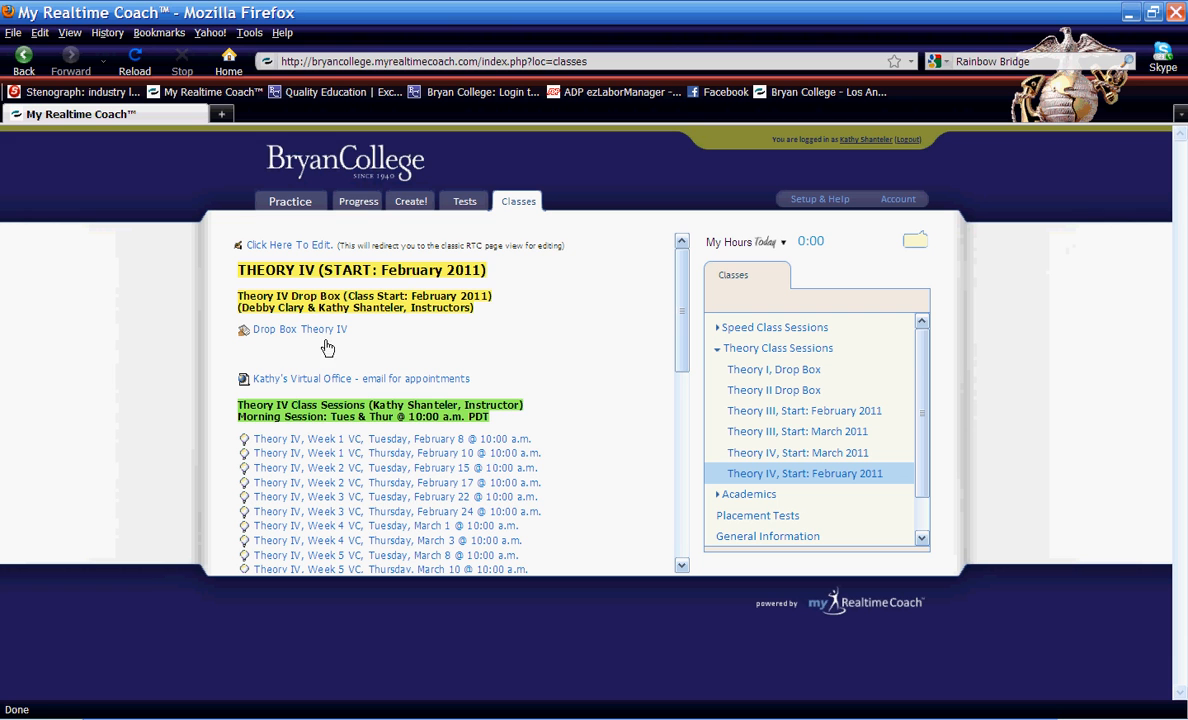
mouse_move(353, 348)
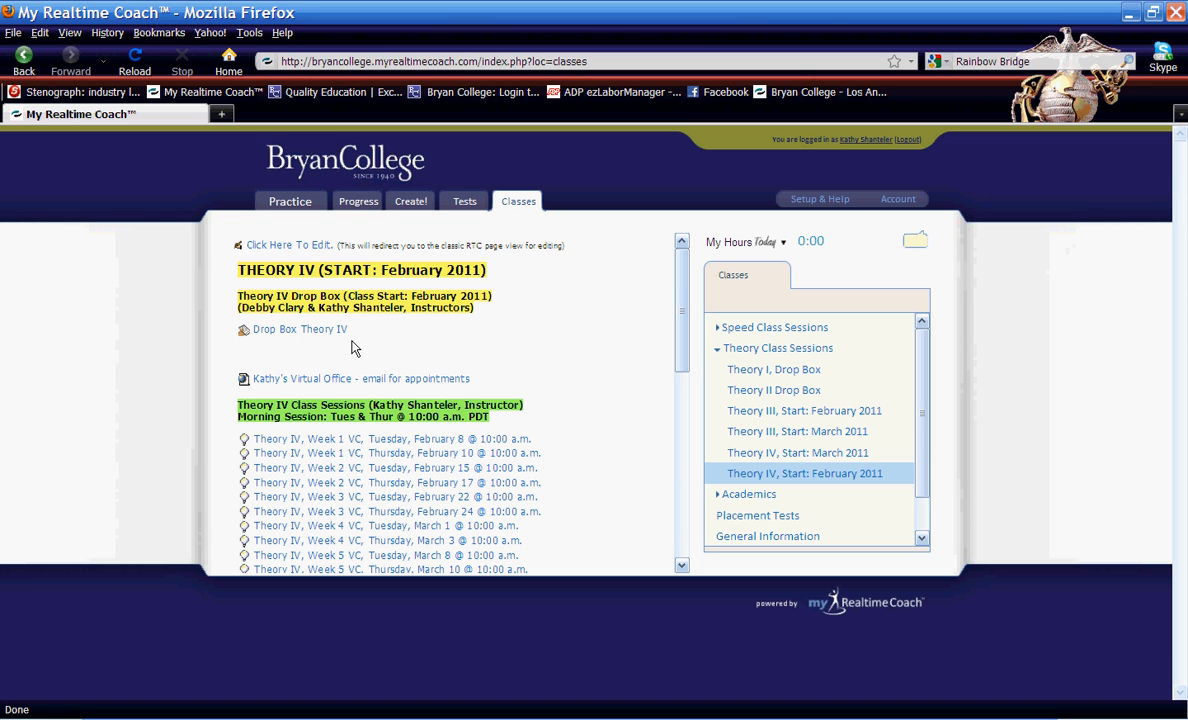
mouse_move(345, 345)
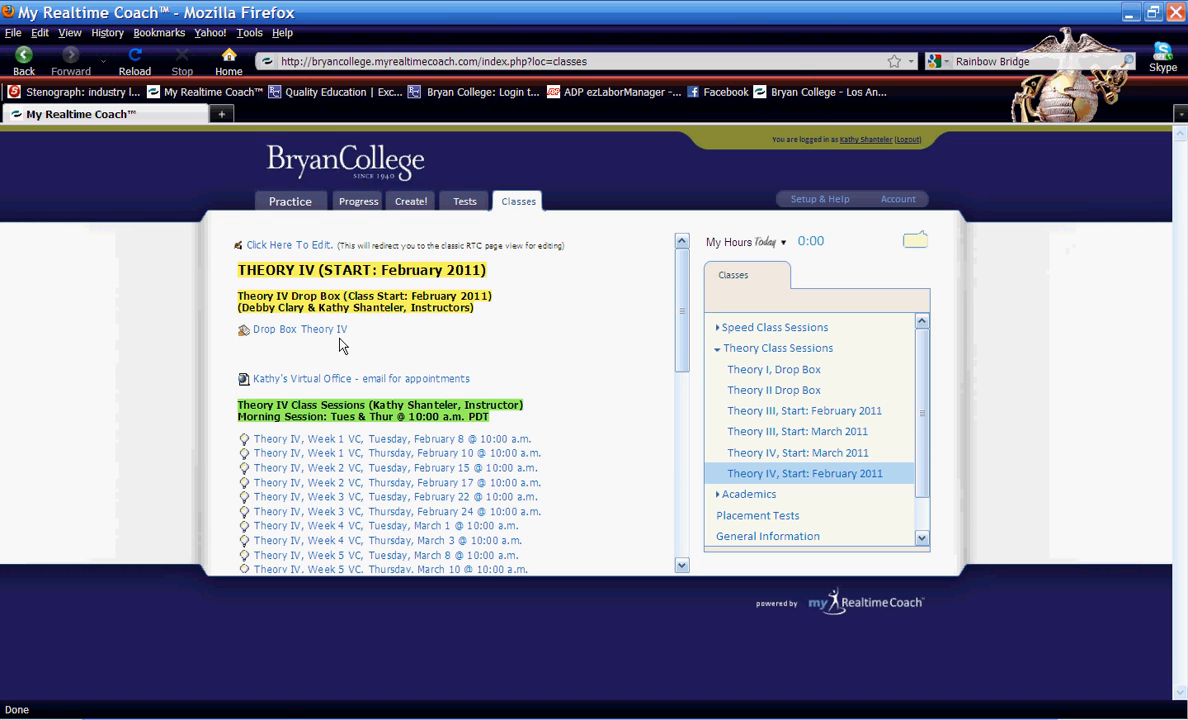
click(300, 329)
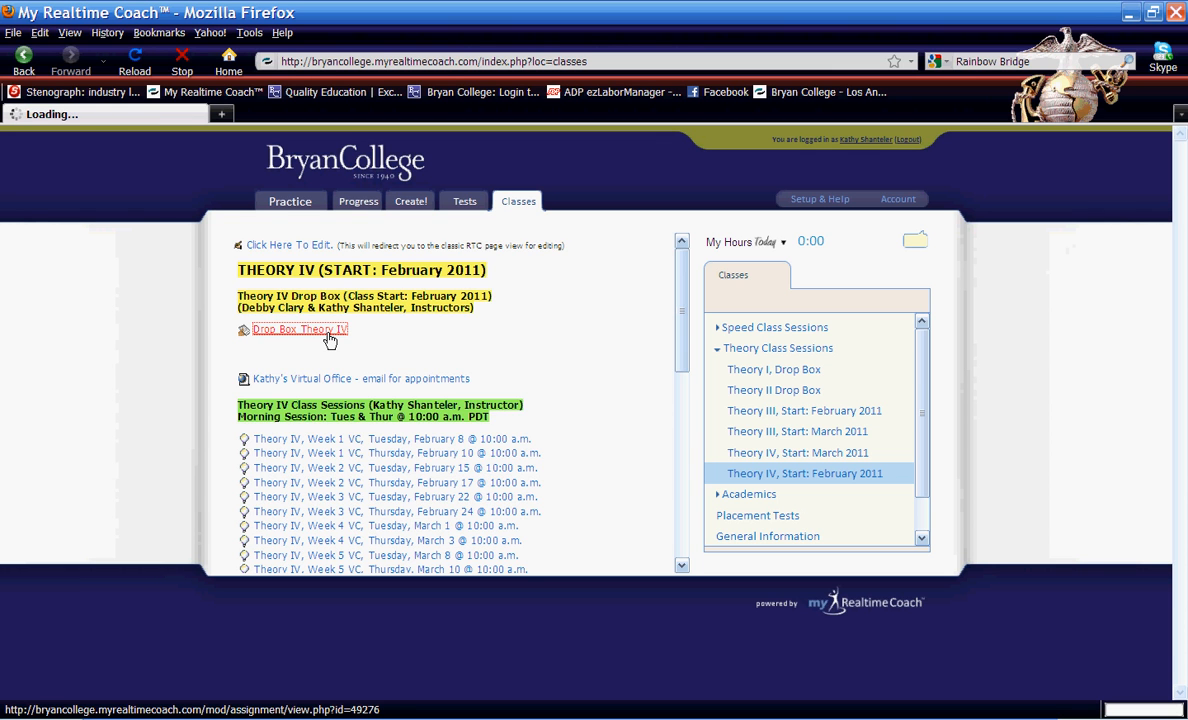
Attach L15readback to the Theory IV drop box upload form.
click(300, 329)
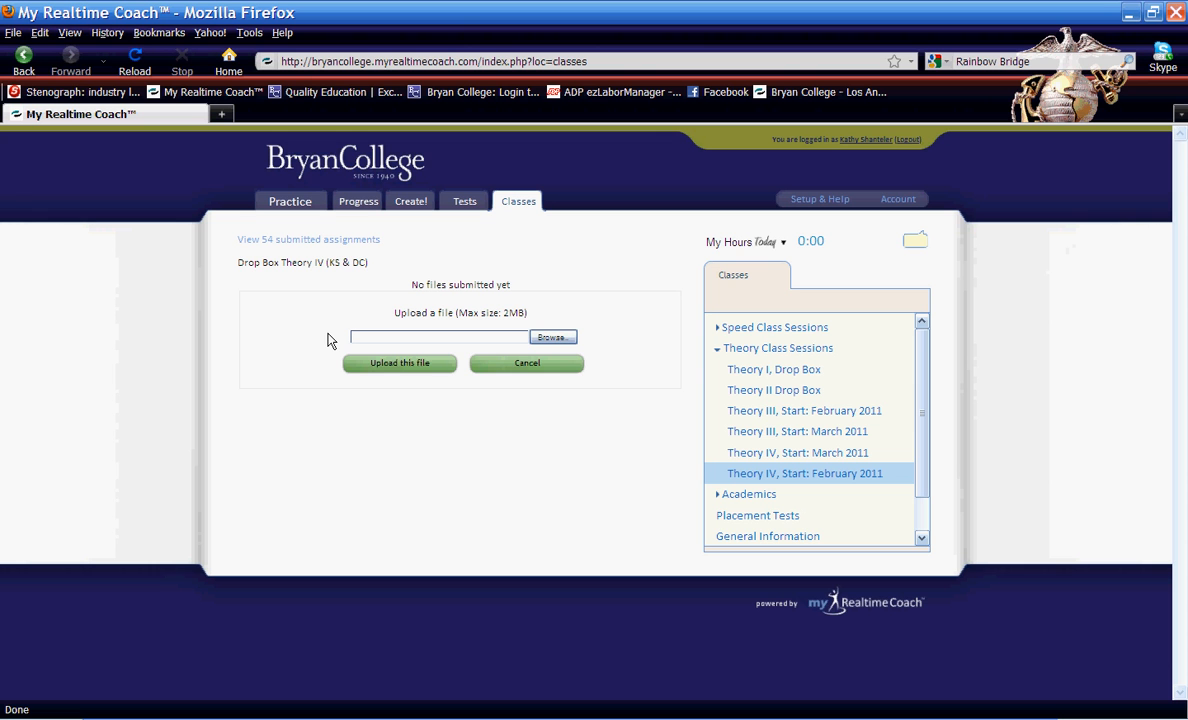
mouse_move(320, 277)
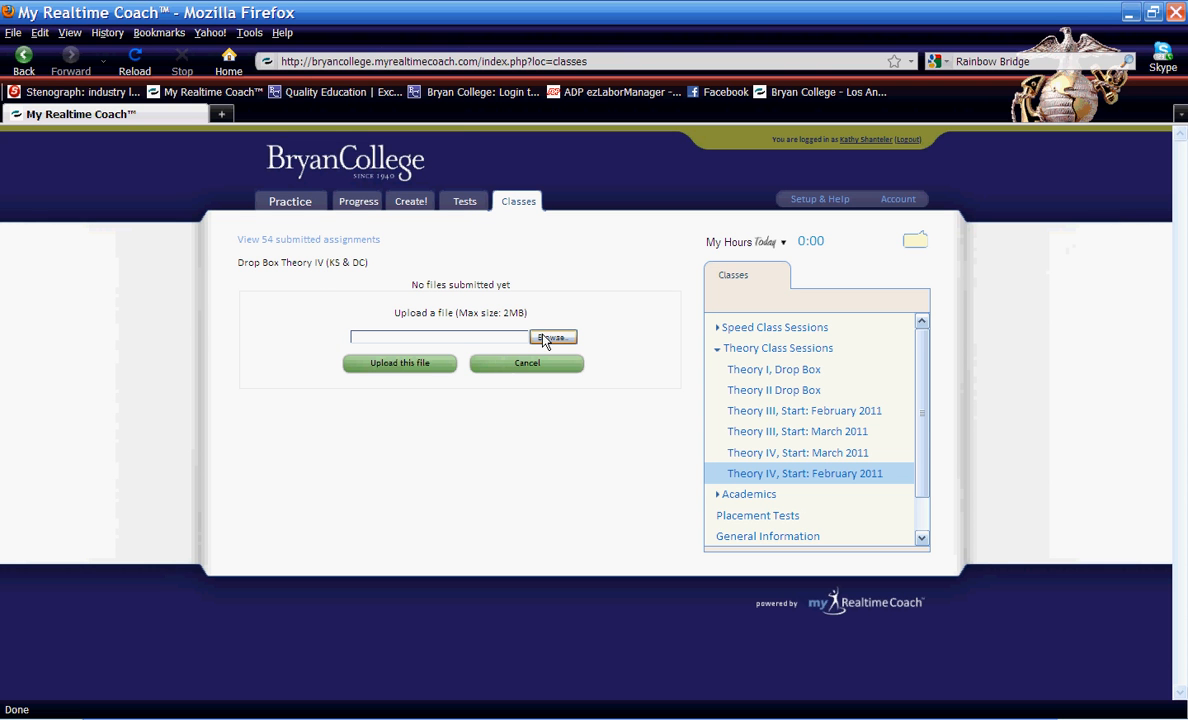
click(551, 337)
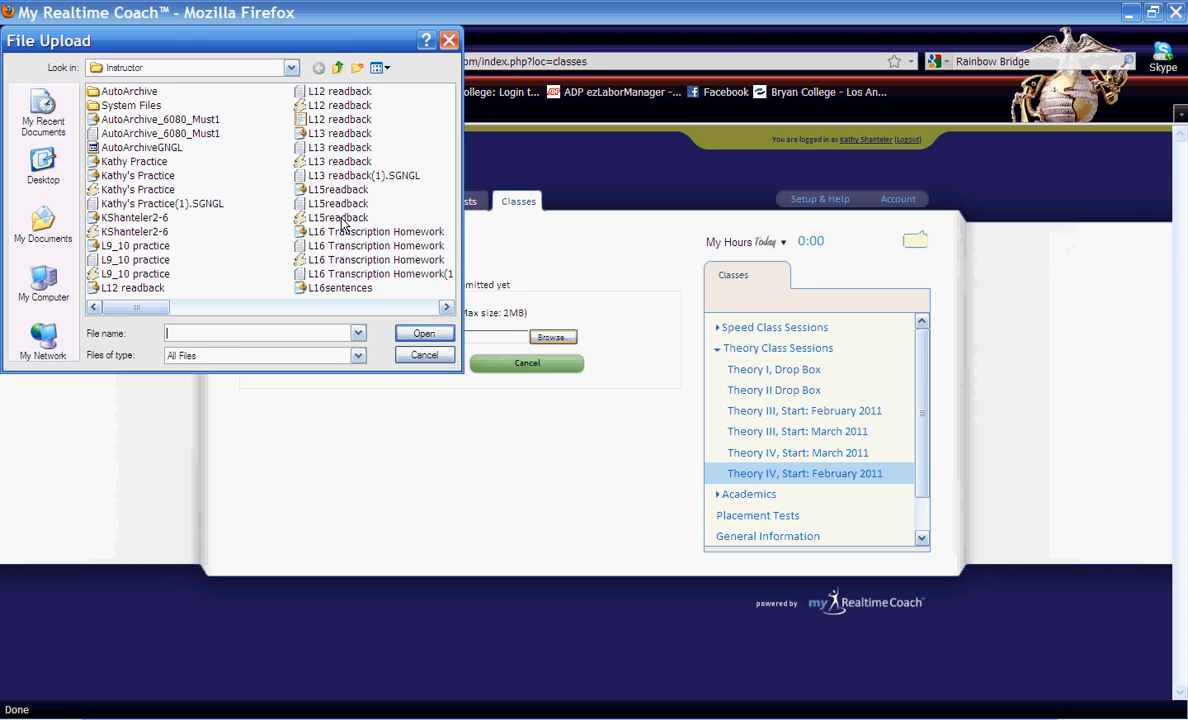
click(338, 217)
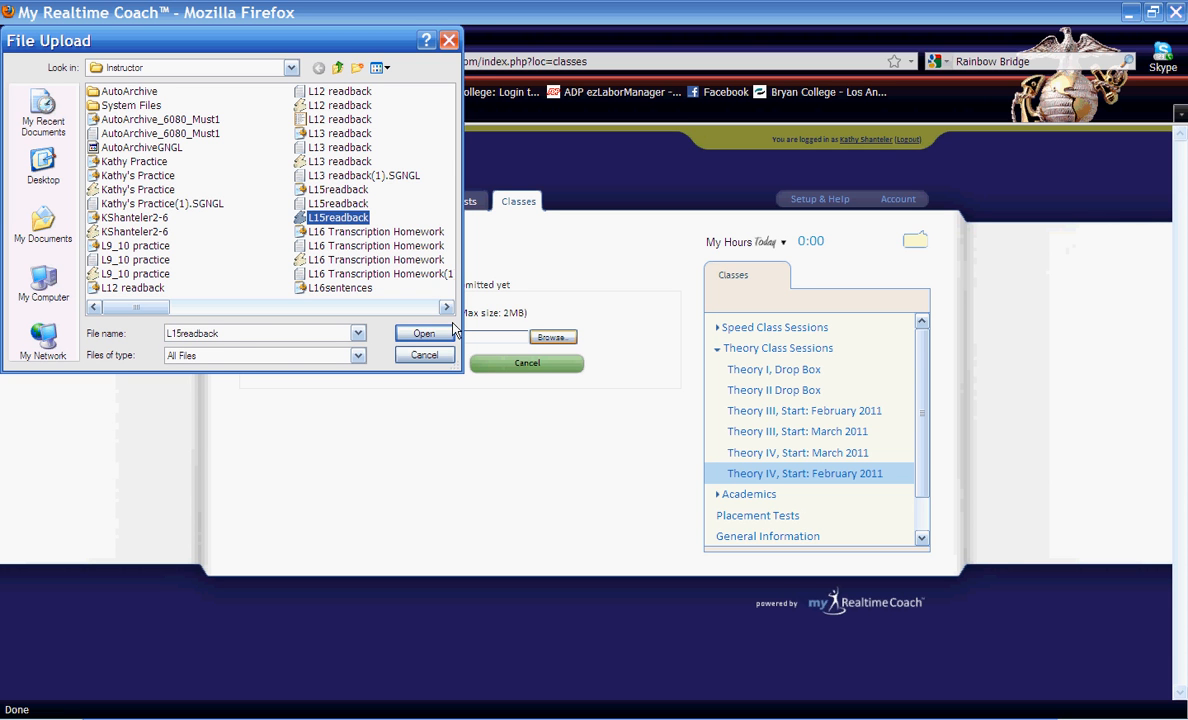
click(423, 333)
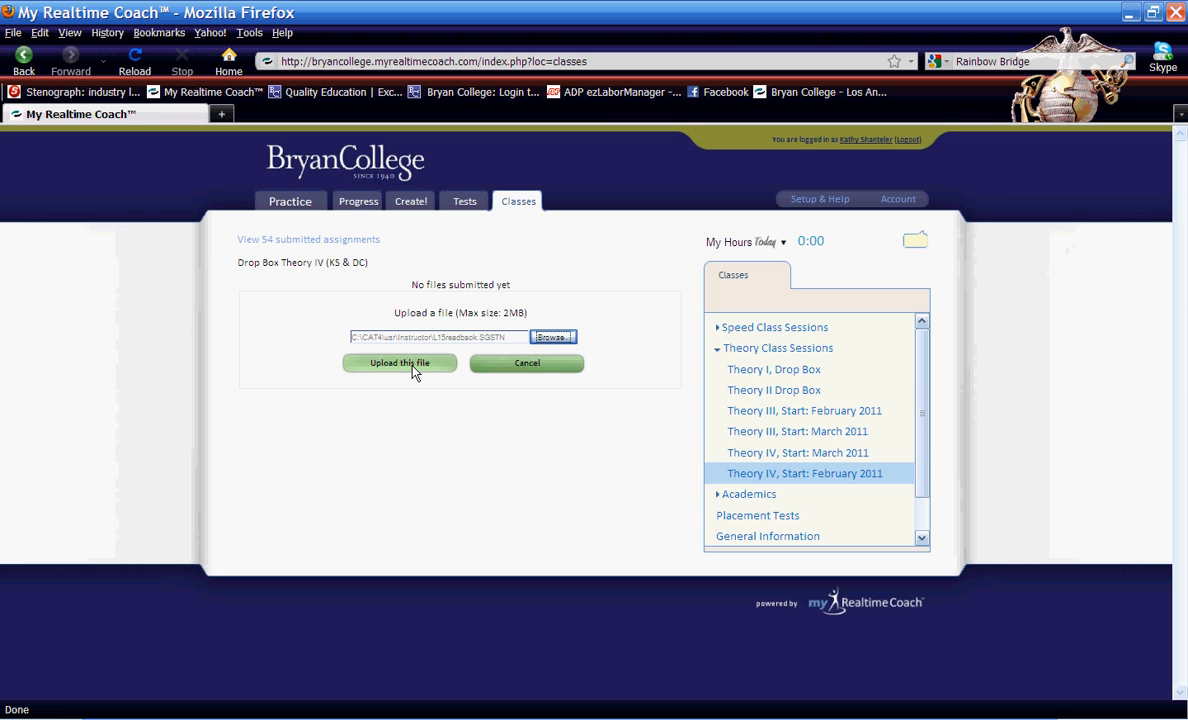
mouse_move(518, 201)
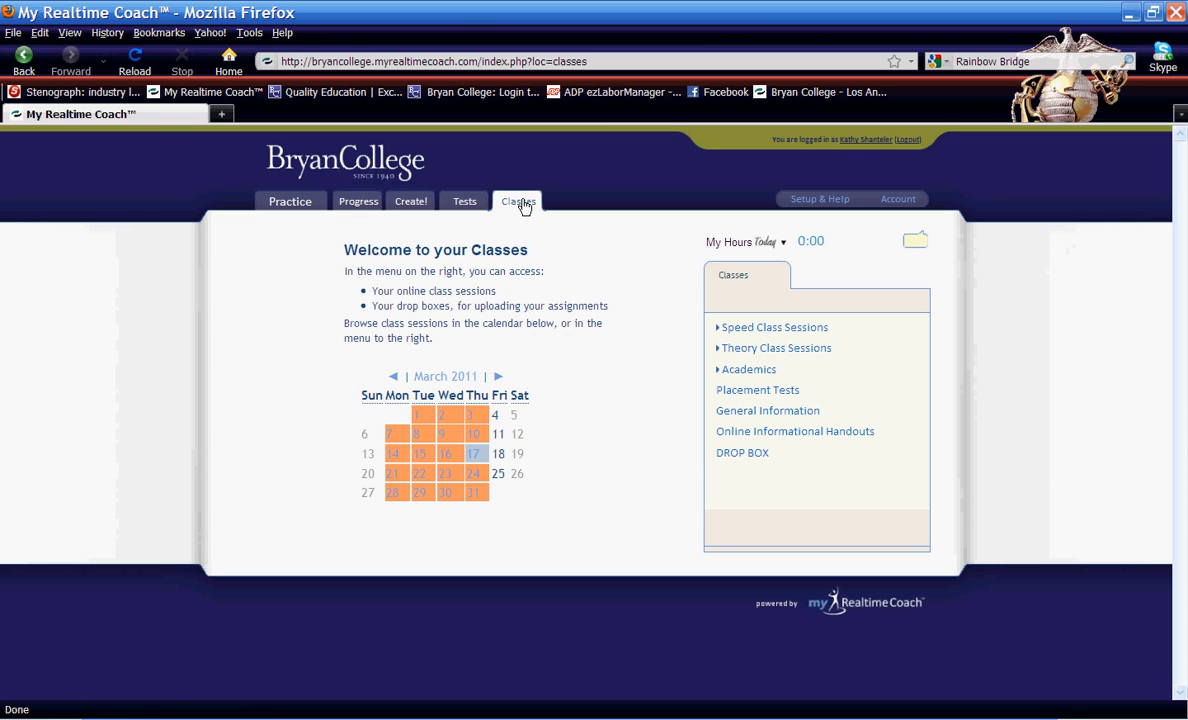
mouse_move(543, 217)
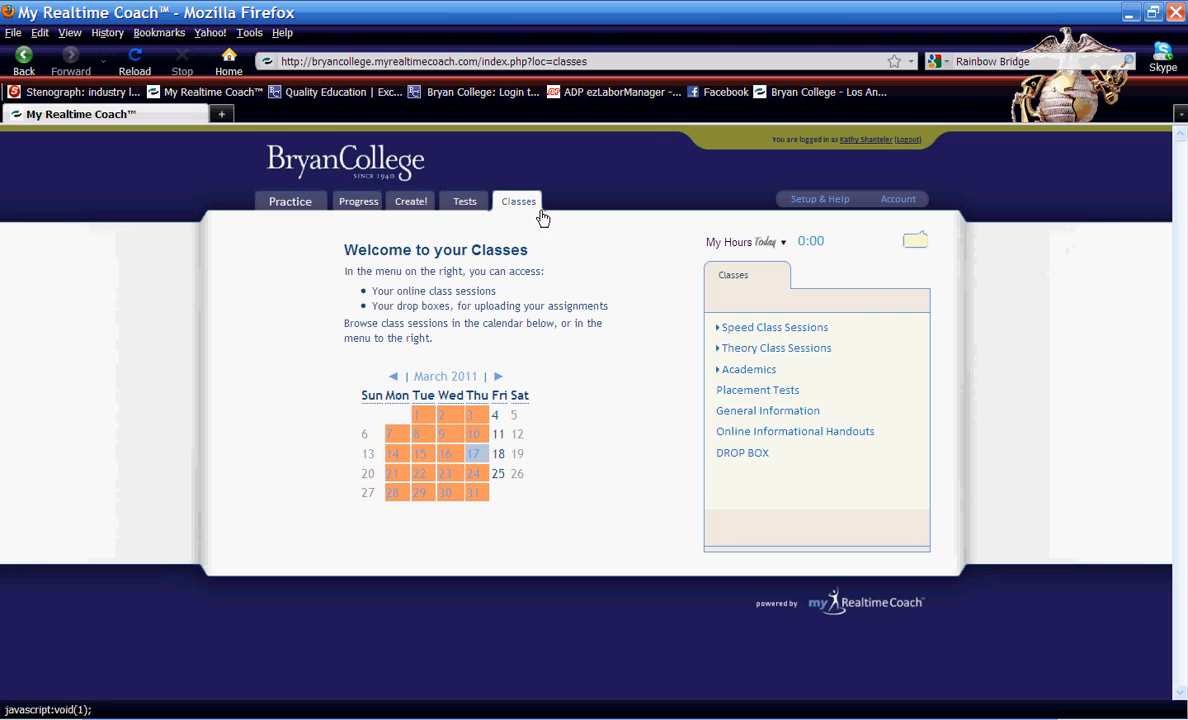
mouse_move(744, 515)
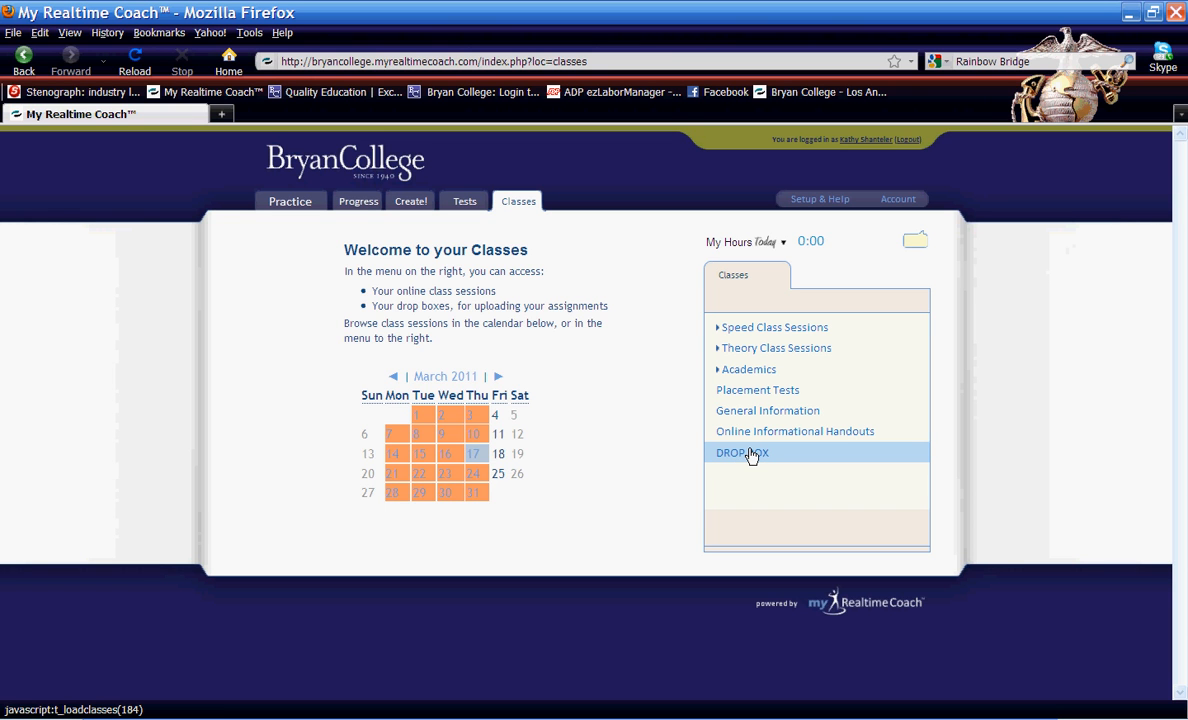
Show the DROP BOX list and open the General Drop Box link.
click(742, 453)
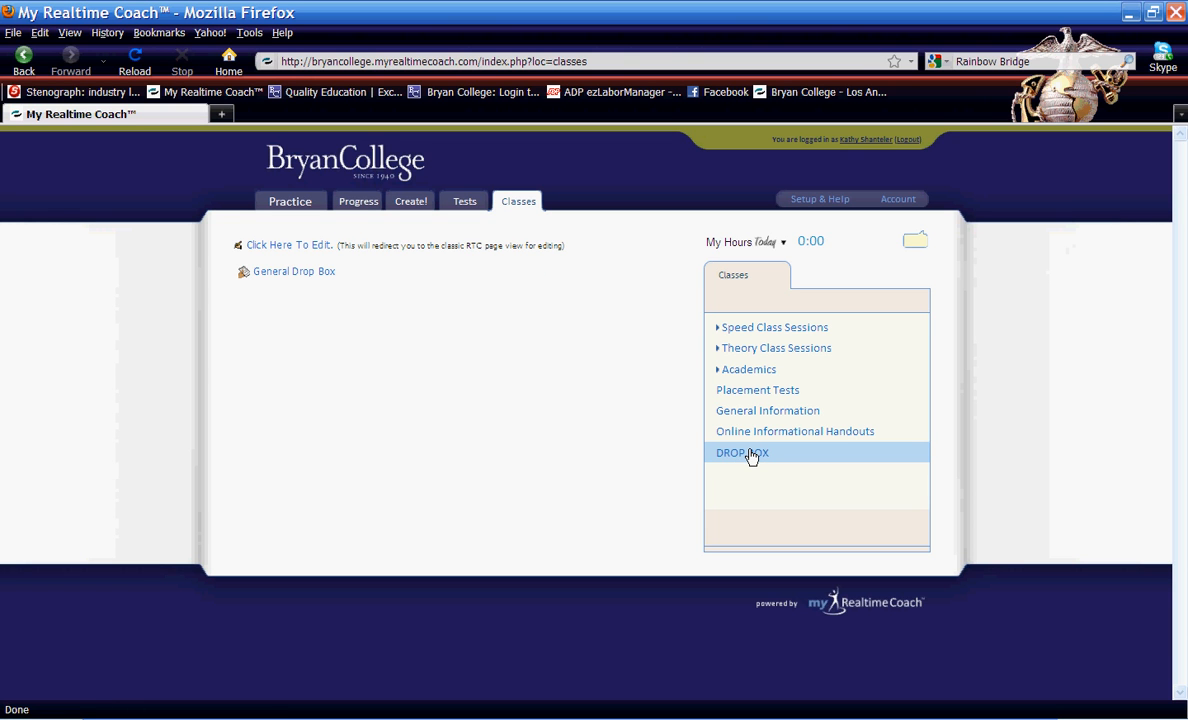
mouse_move(245, 303)
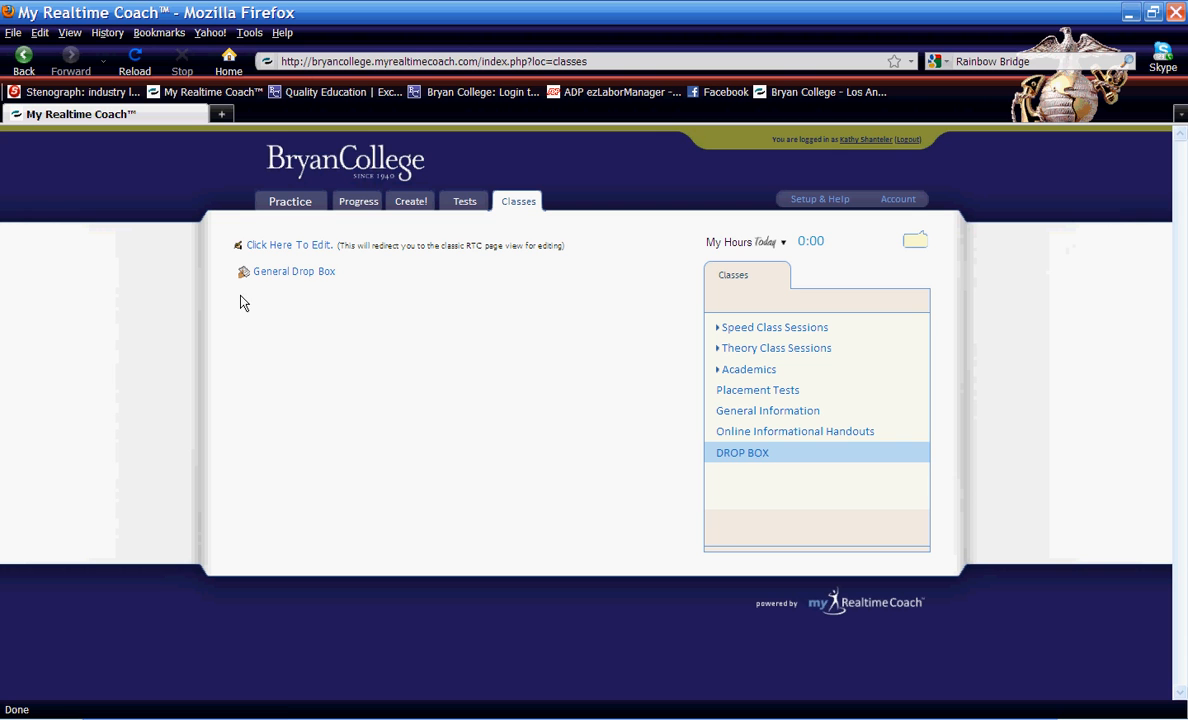
mouse_move(293, 271)
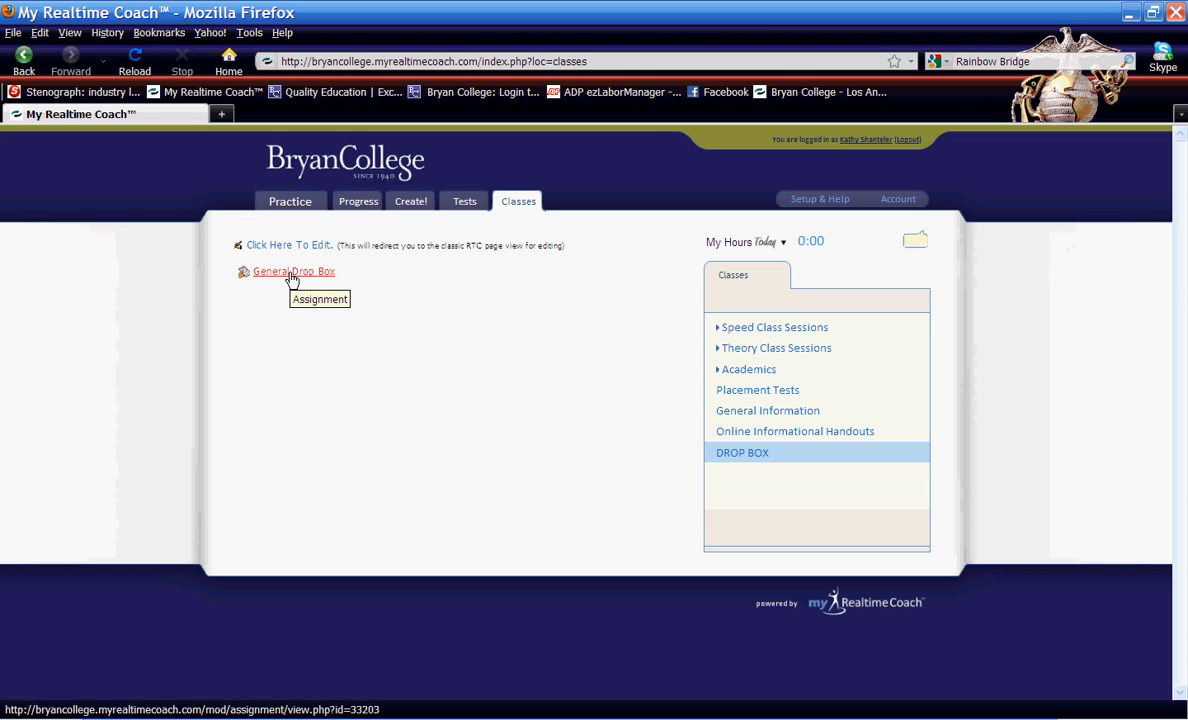
mouse_move(300, 278)
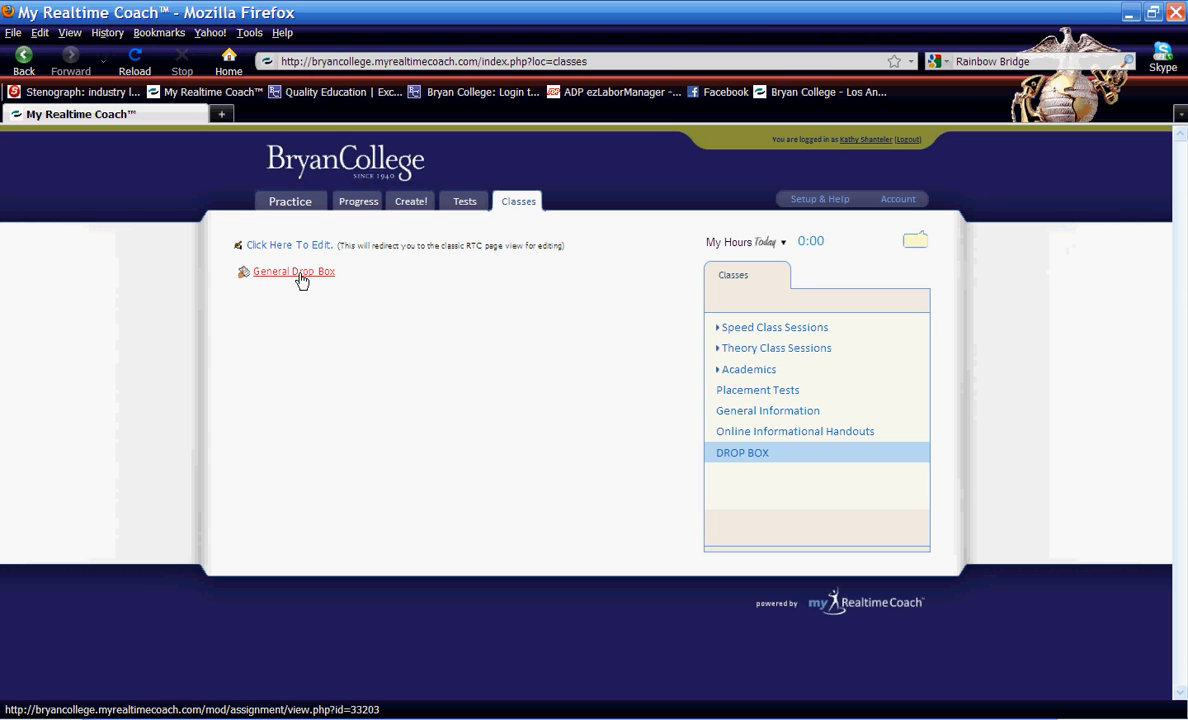
click(293, 271)
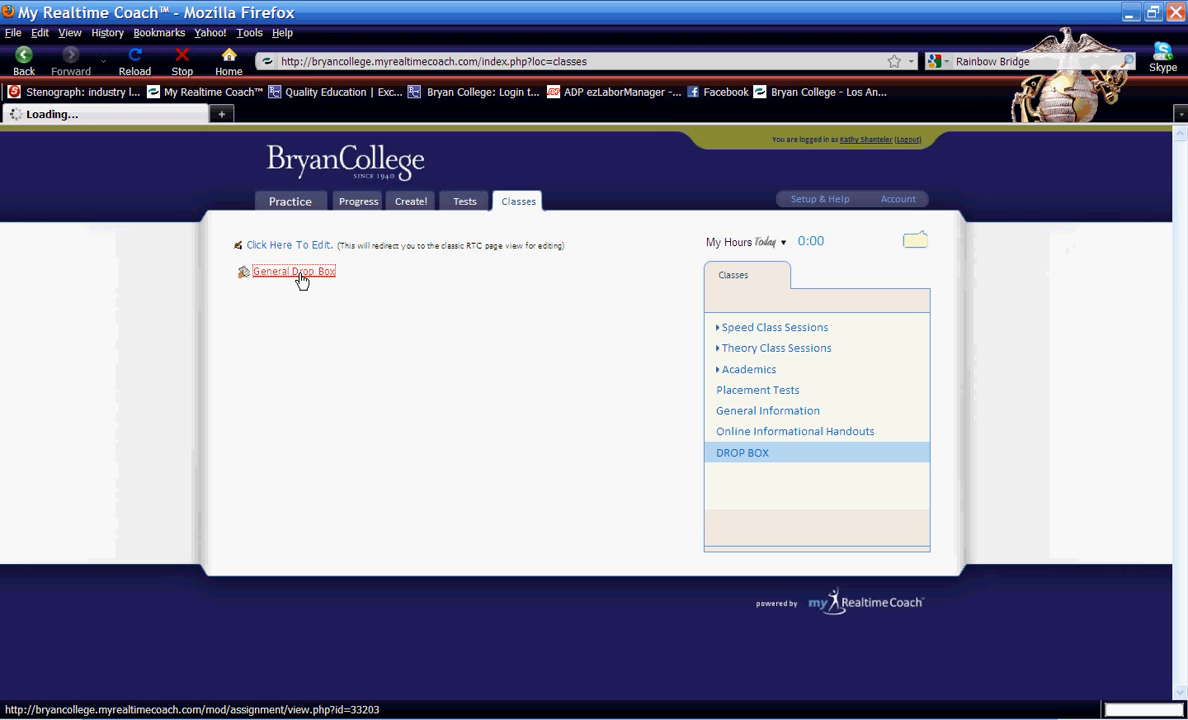
Load the General Drop Box page with its Upload a file form.
click(294, 271)
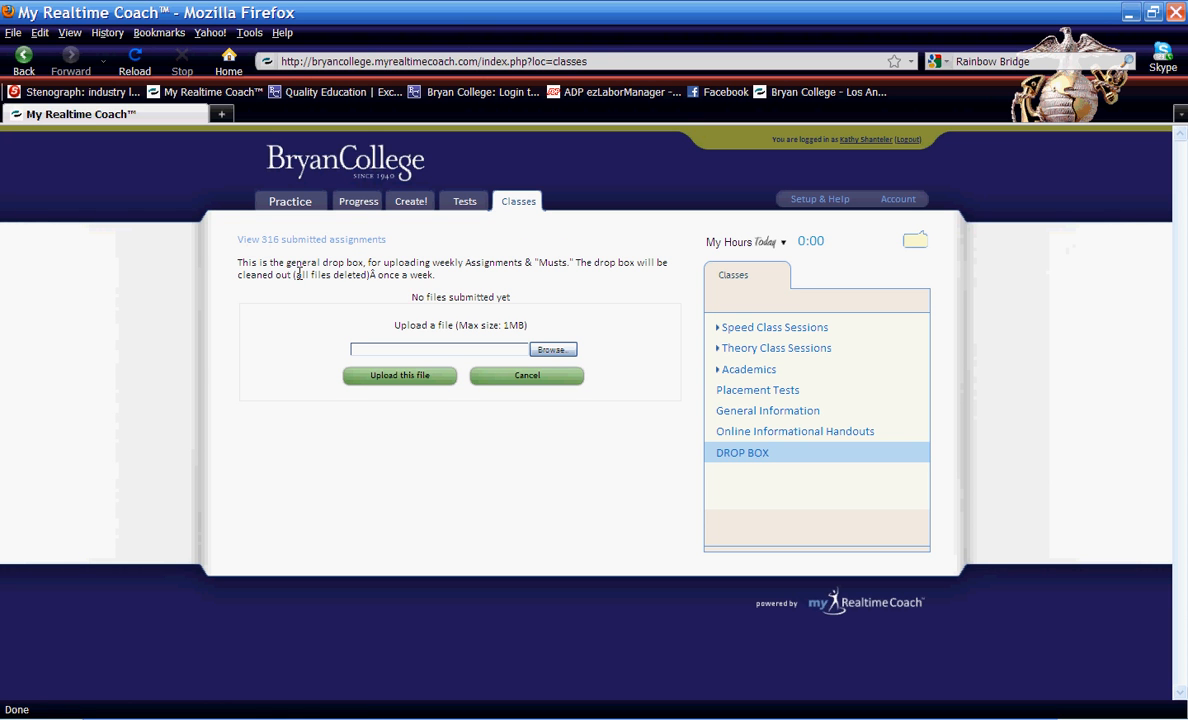
mouse_move(630, 338)
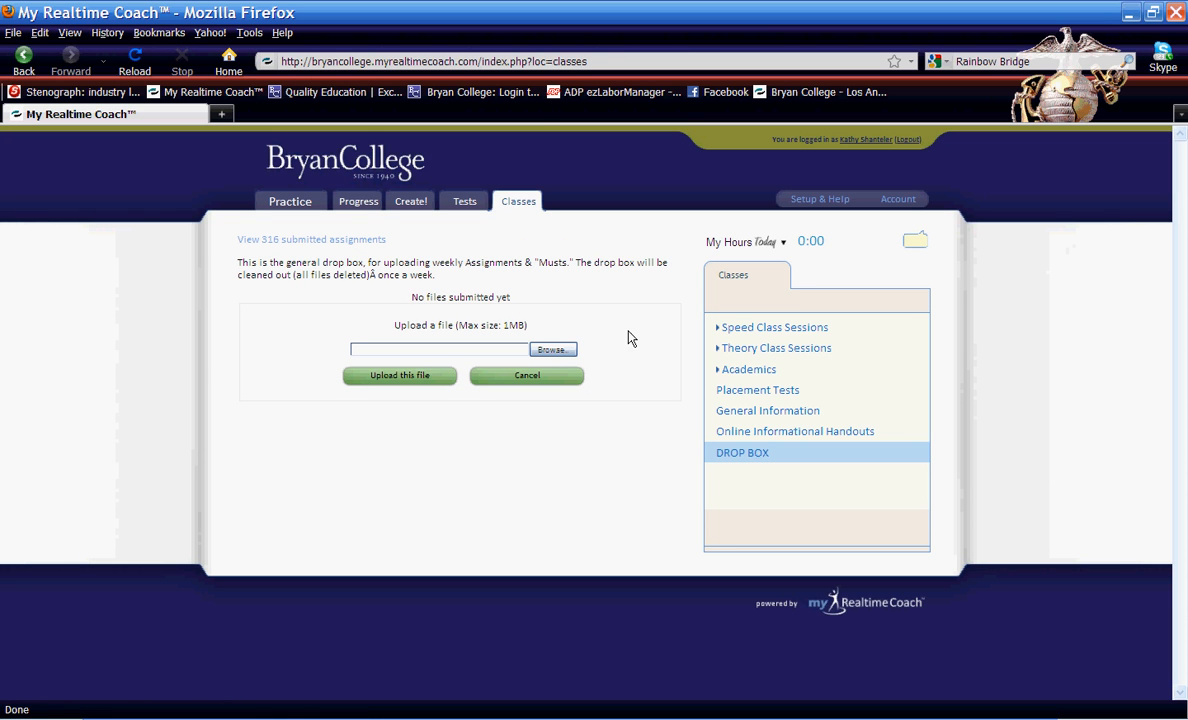
mouse_move(628, 376)
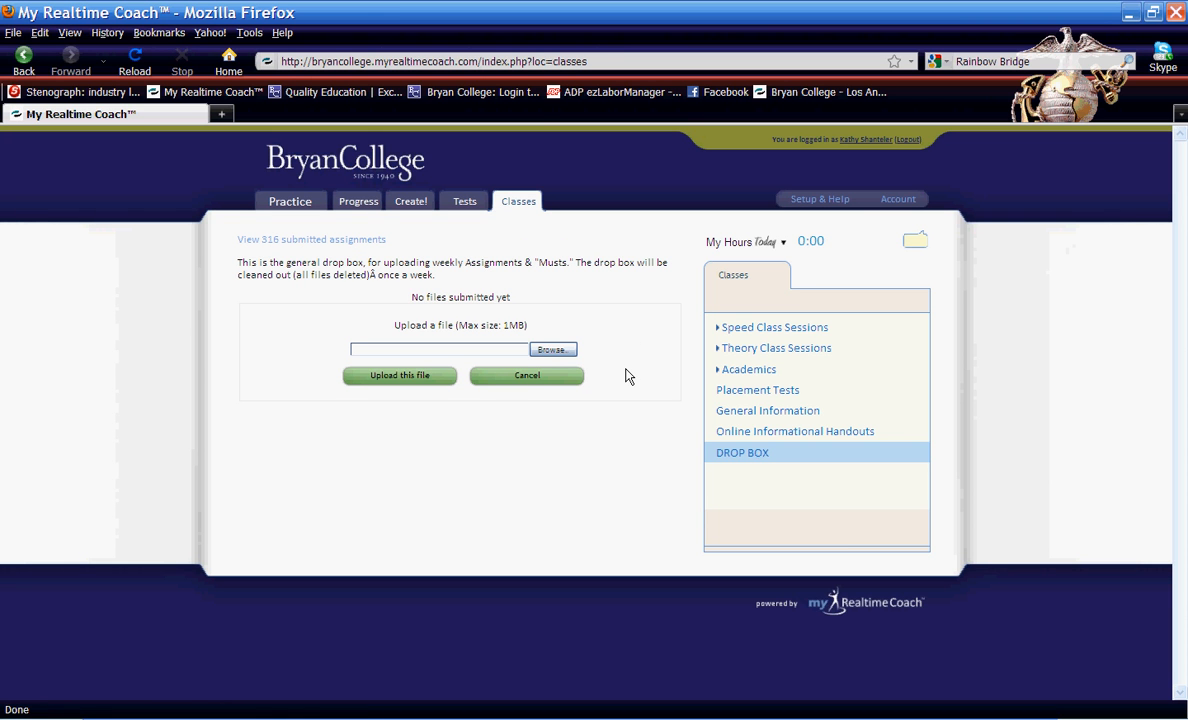
mouse_move(620, 371)
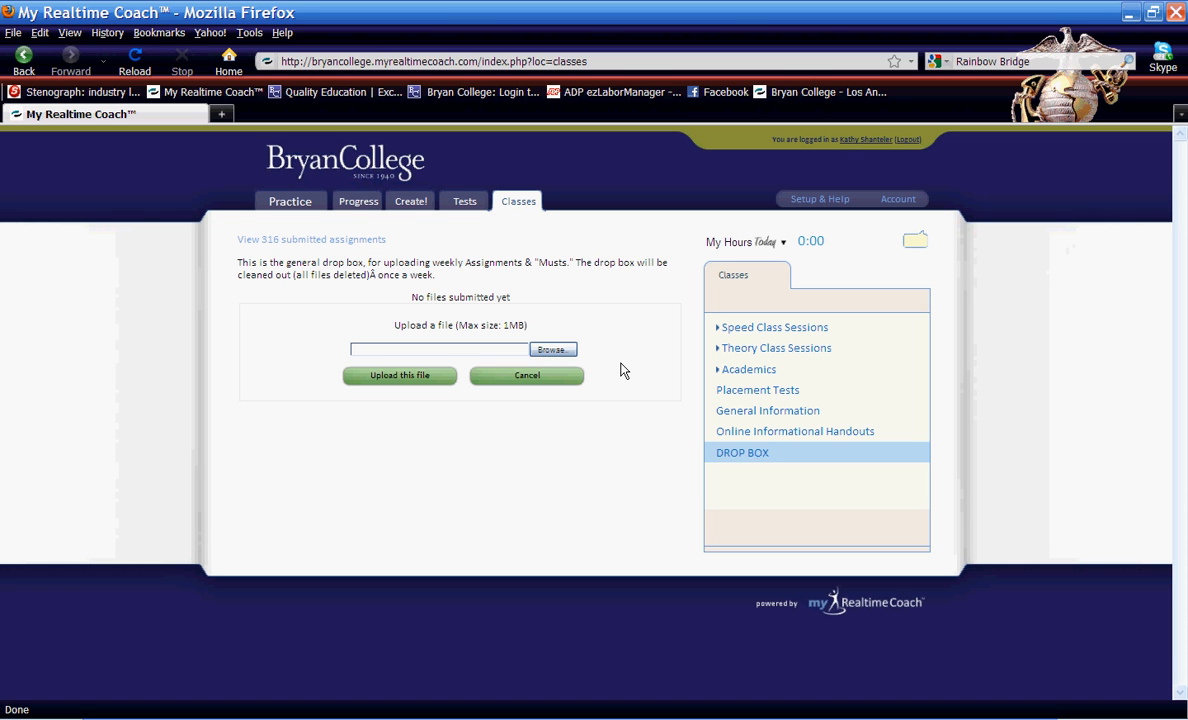
mouse_move(570, 416)
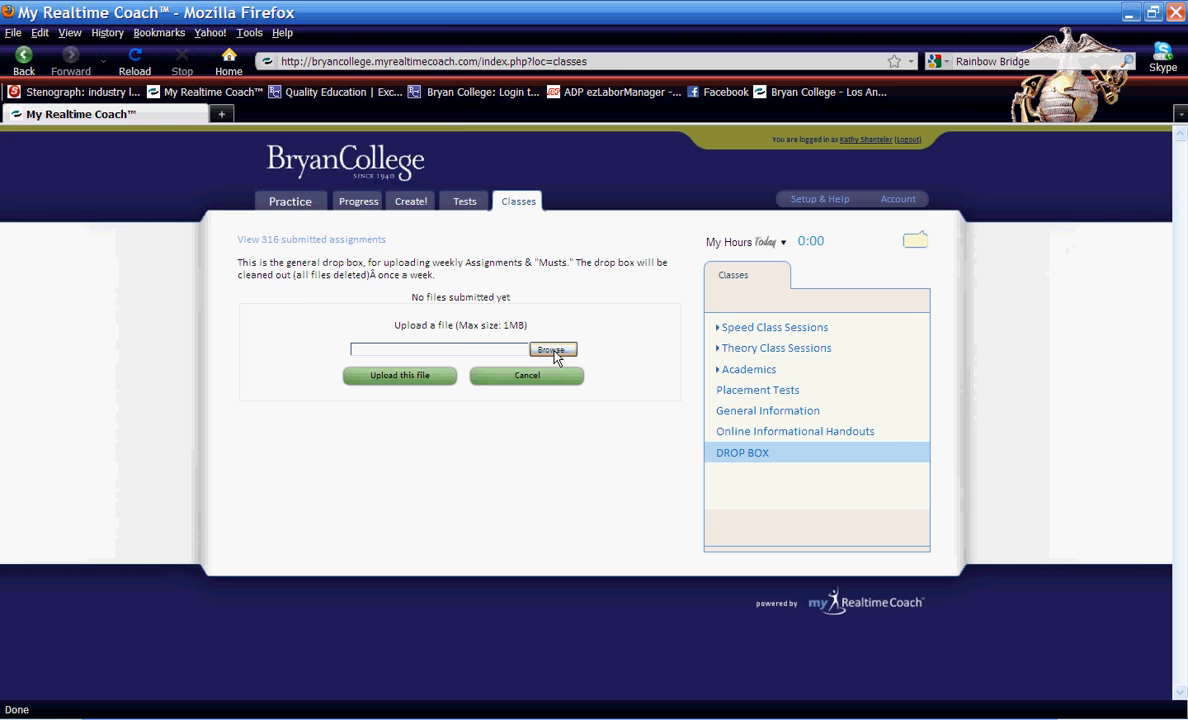
Attach L16 Transcription Homework from the Instructor folder to the General Drop Box form.
click(551, 350)
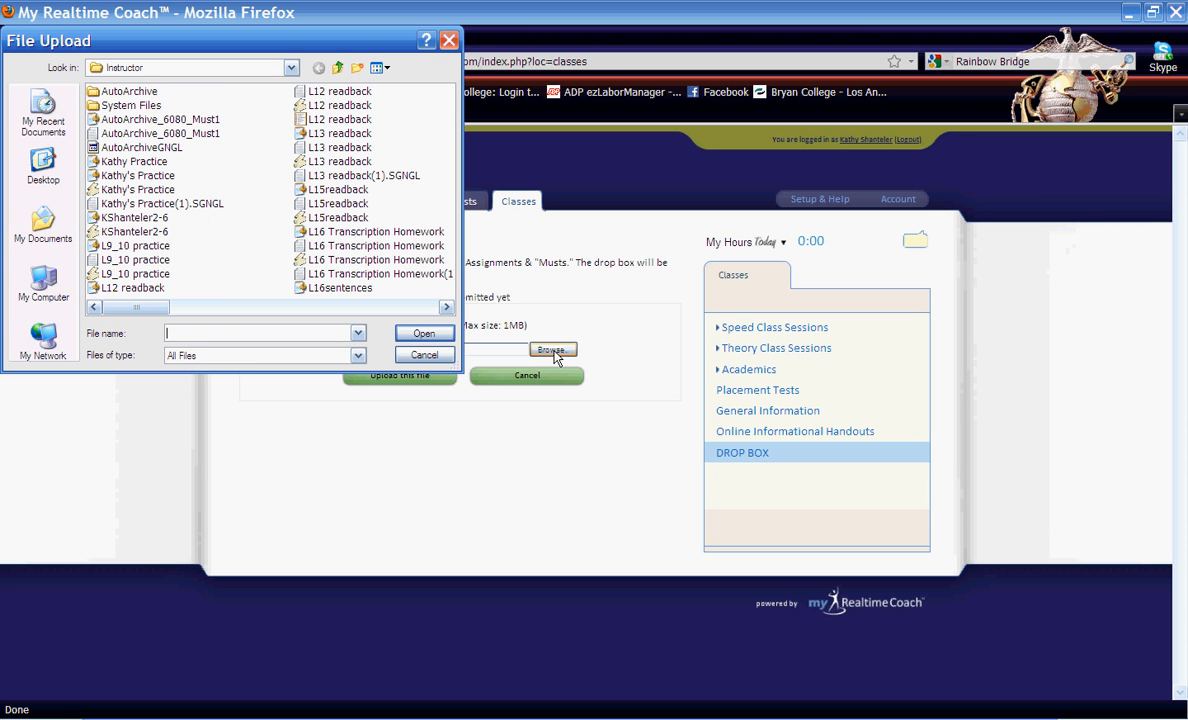
mouse_move(337, 266)
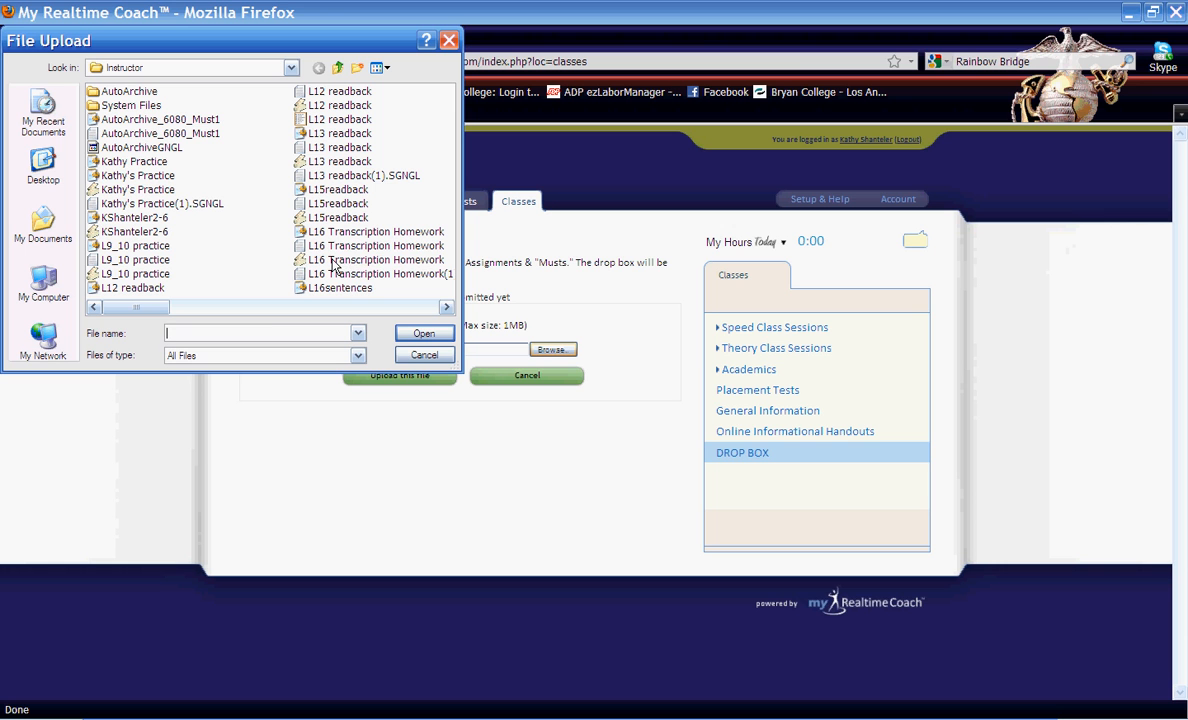
click(380, 259)
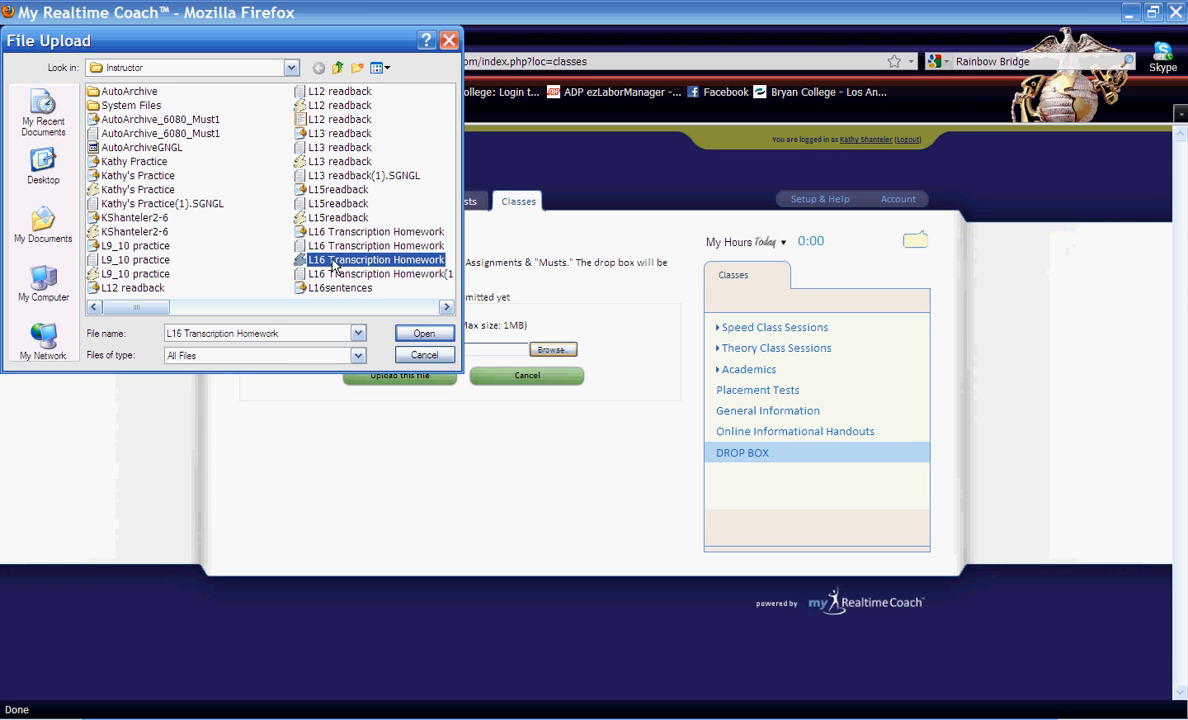
mouse_move(230, 195)
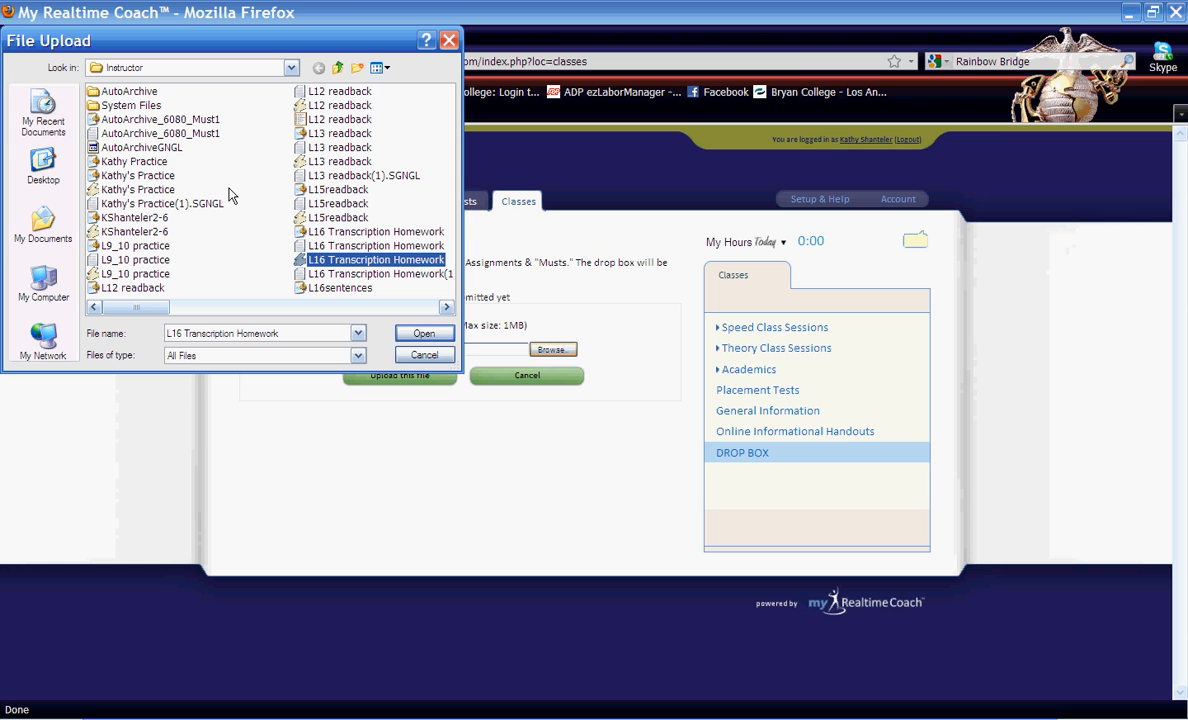
mouse_move(43, 225)
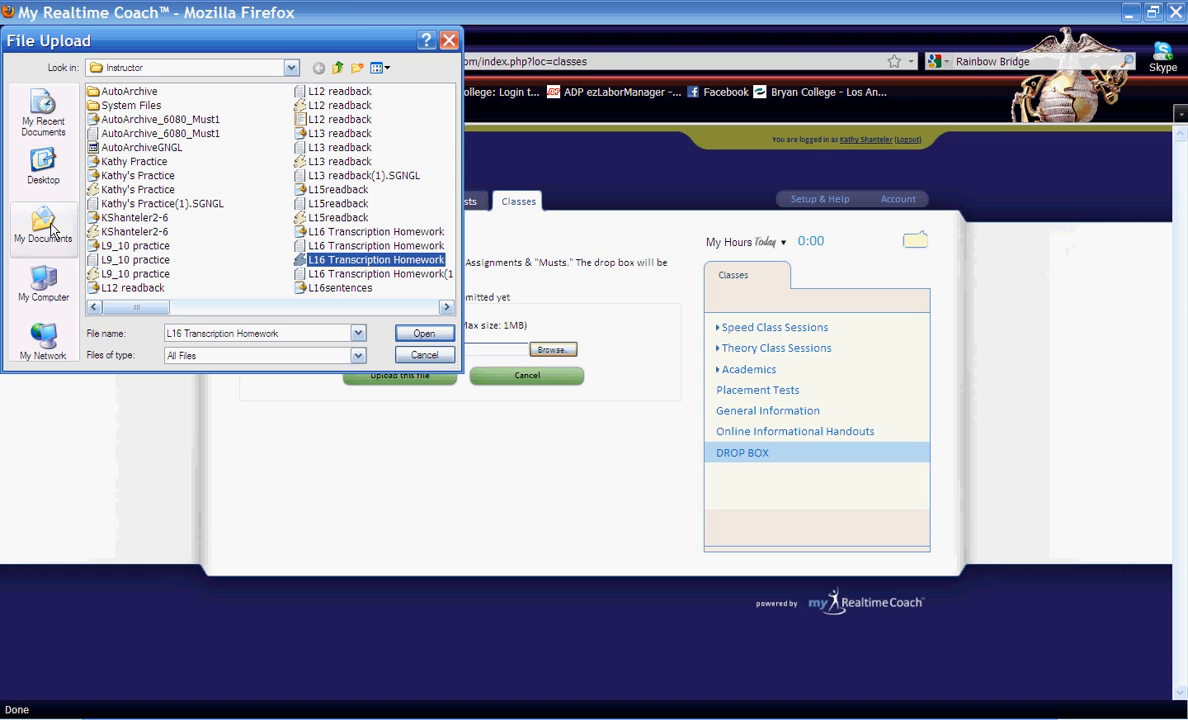
mouse_move(310, 161)
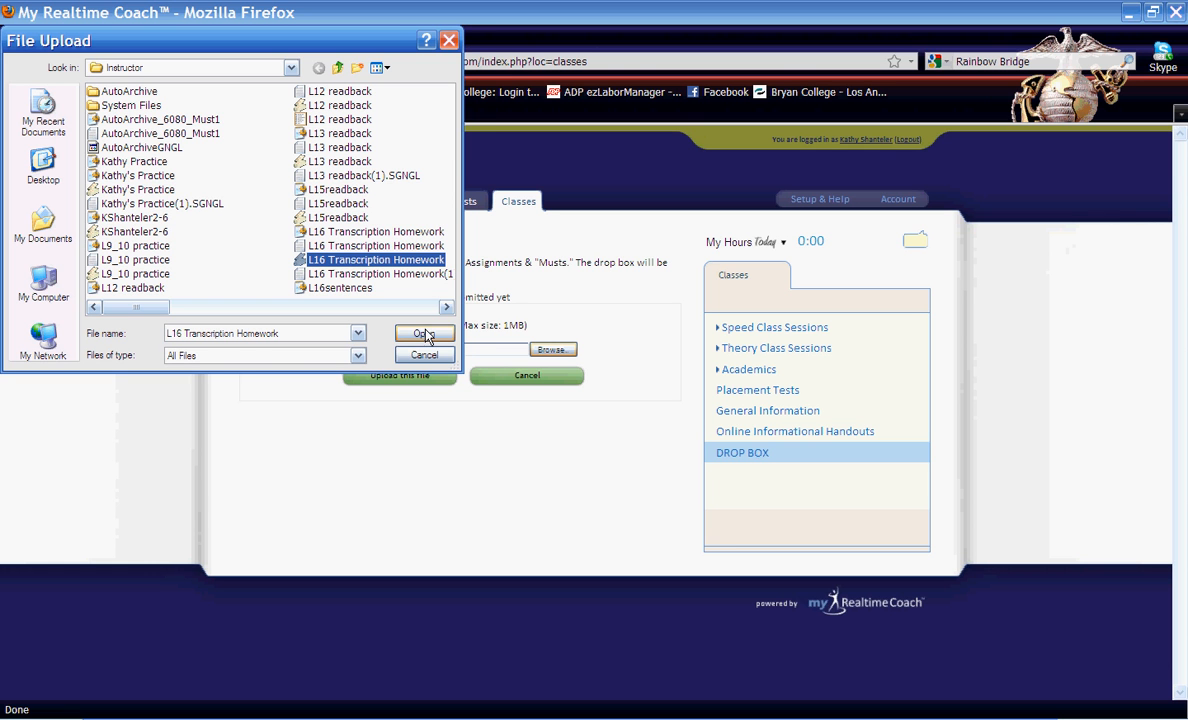
click(423, 333)
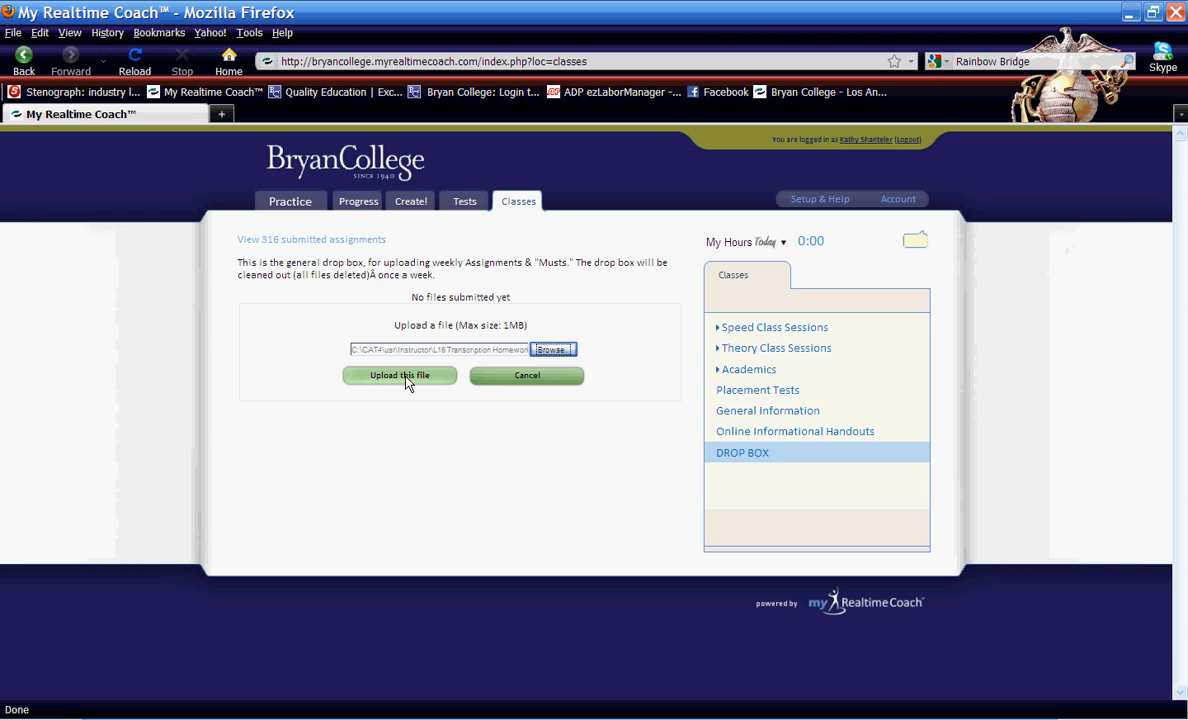
Upload the attached L16 Transcription Homework file to the General Drop Box.
click(399, 375)
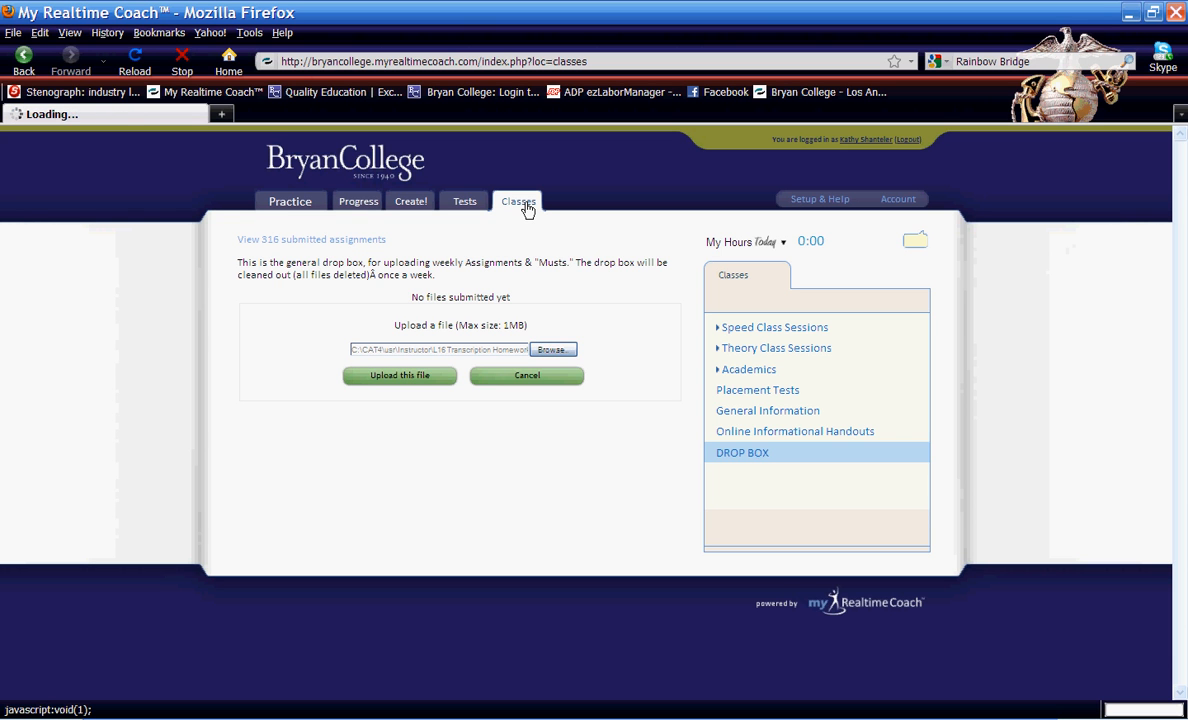